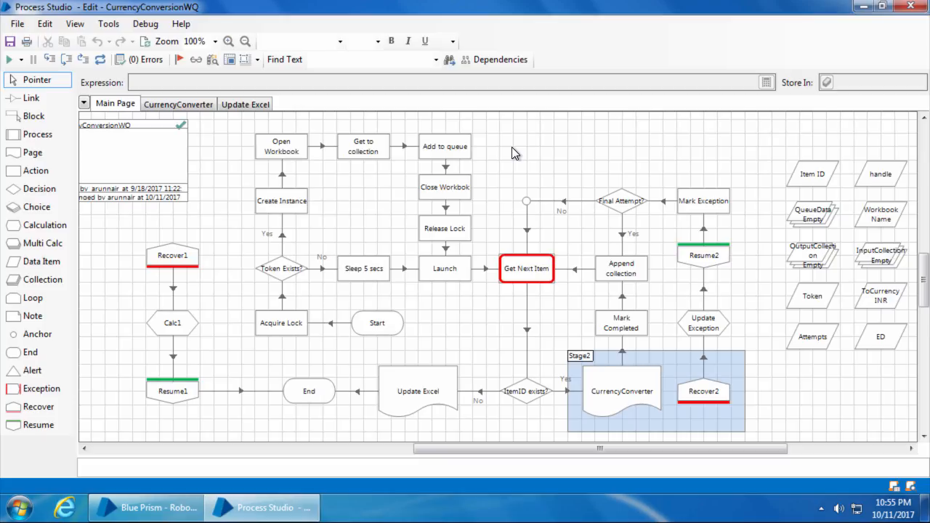
mouse_move(506, 218)
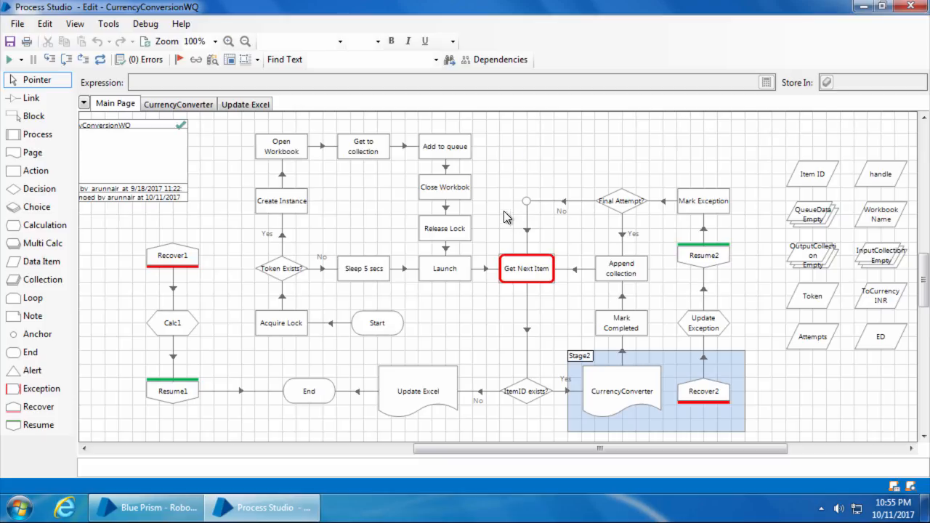
Switch to the Update Excel page to view its workbook-writing flow.
drag(506, 192, 740, 430)
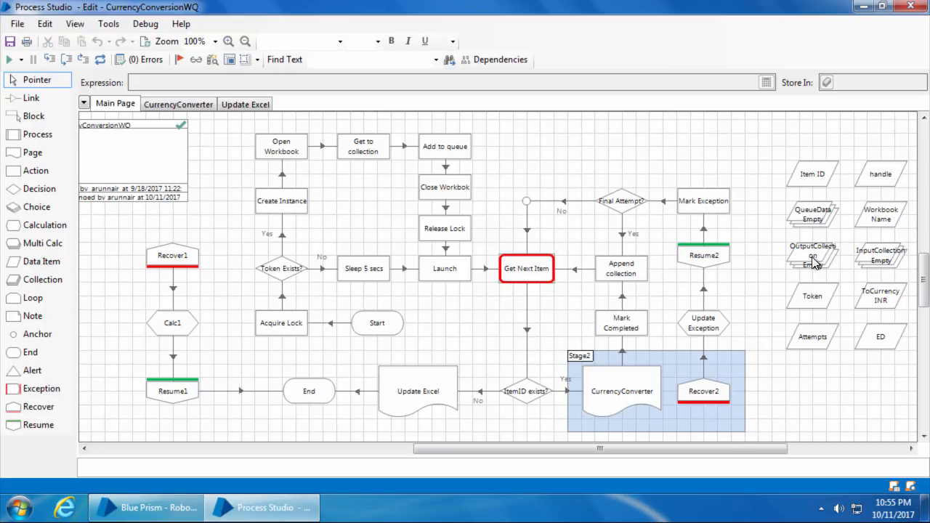
mouse_move(812, 260)
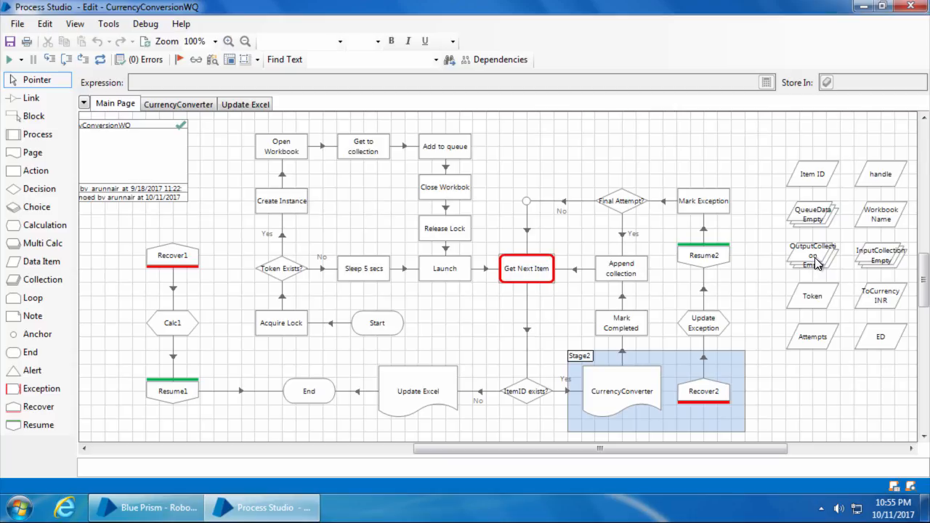
mouse_move(813, 257)
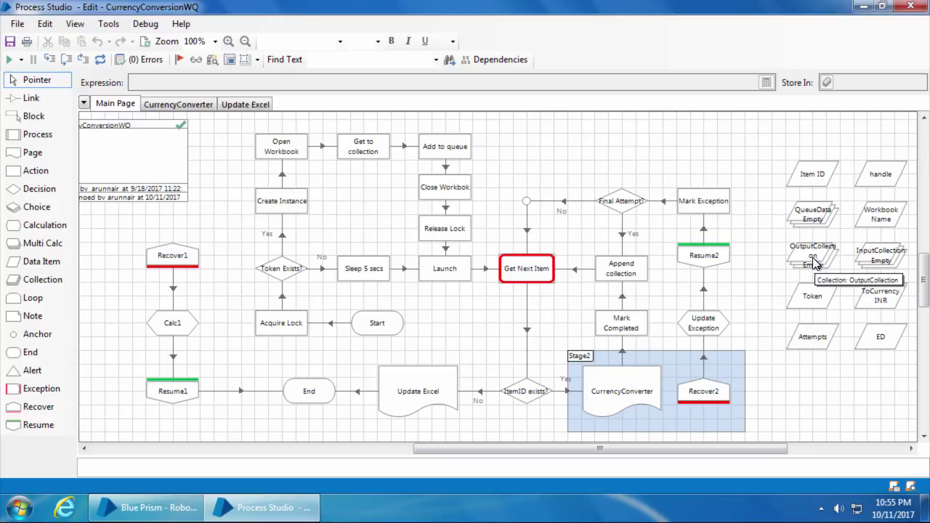
mouse_move(205, 77)
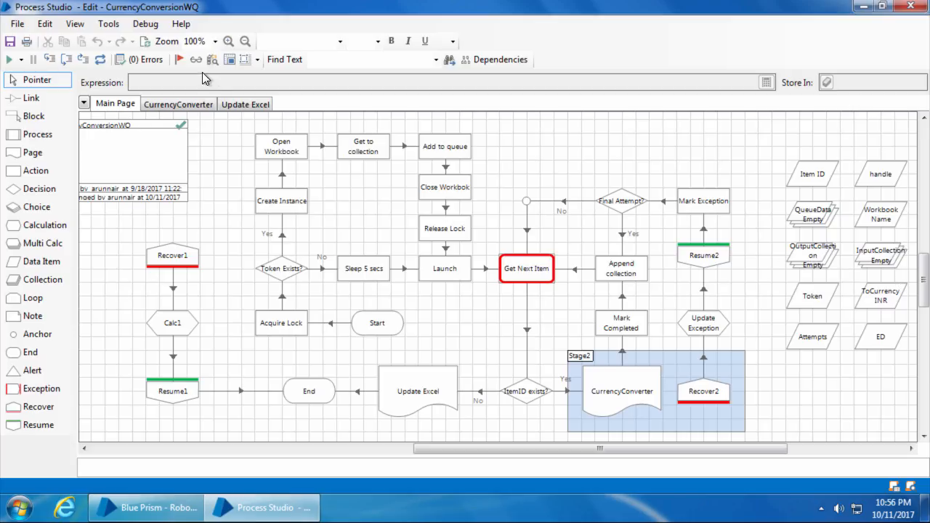
click(244, 104)
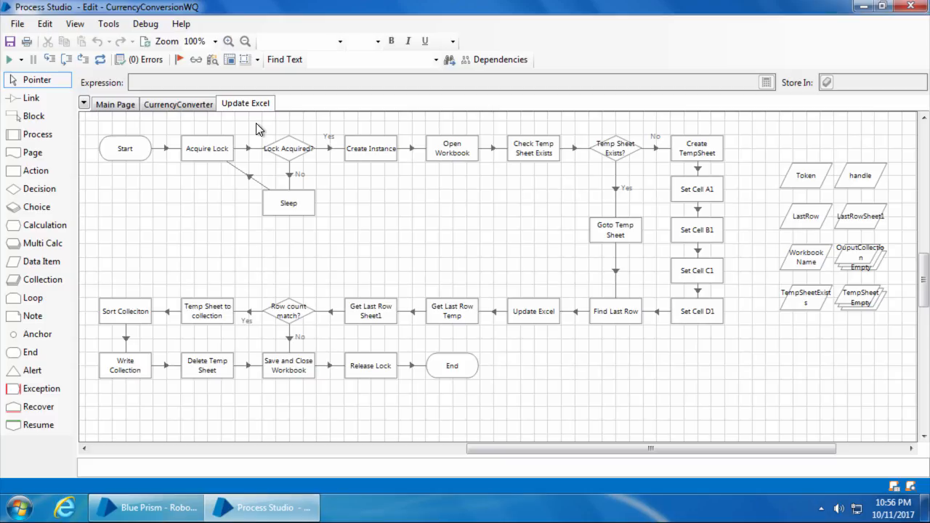
mouse_move(260, 129)
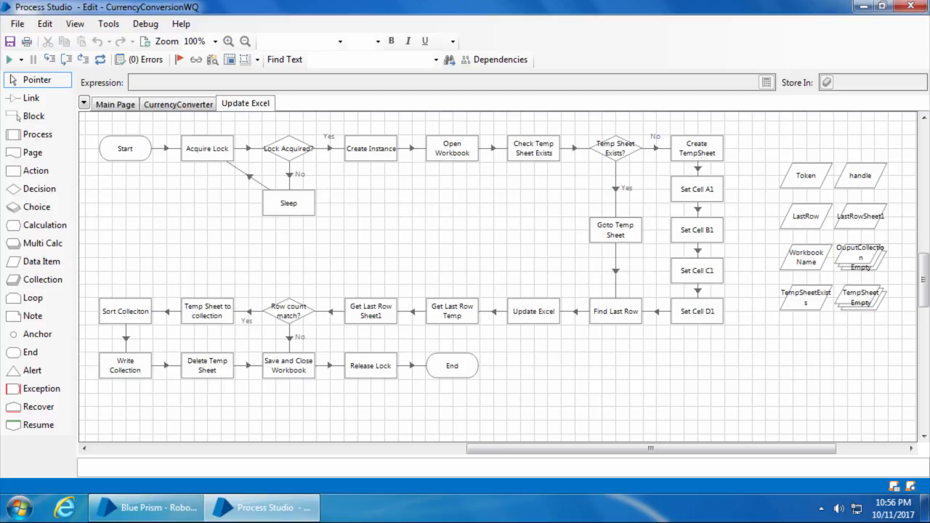
mouse_move(12, 122)
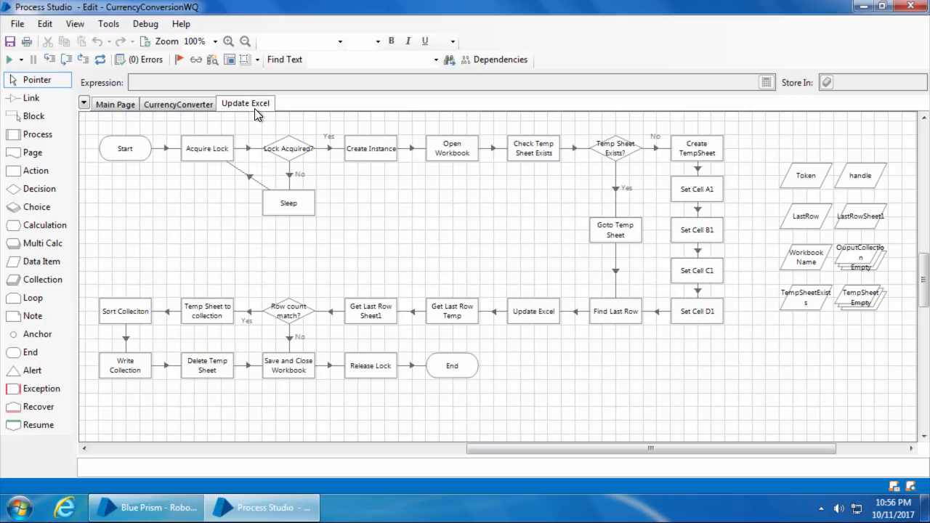
Switch back to the Main Page showing the overall CurrencyConversionWQ workflow.
click(114, 104)
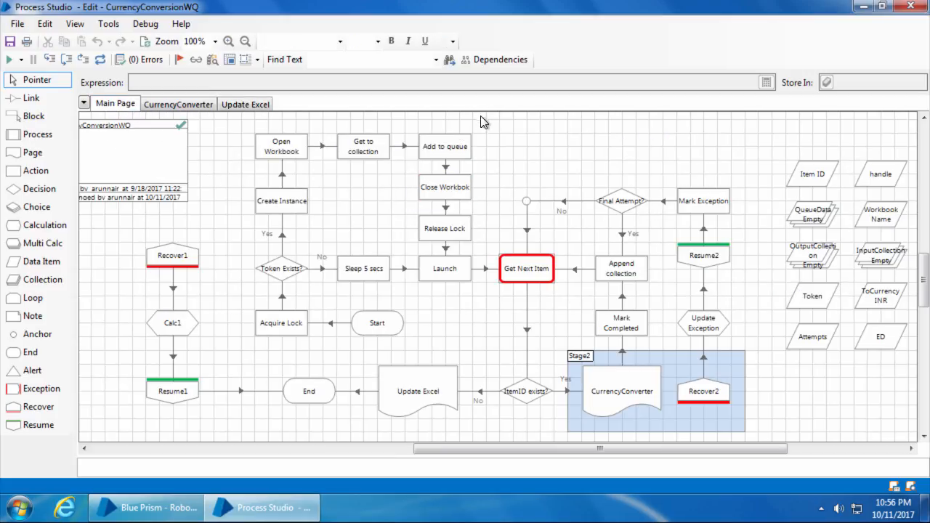
mouse_move(487, 200)
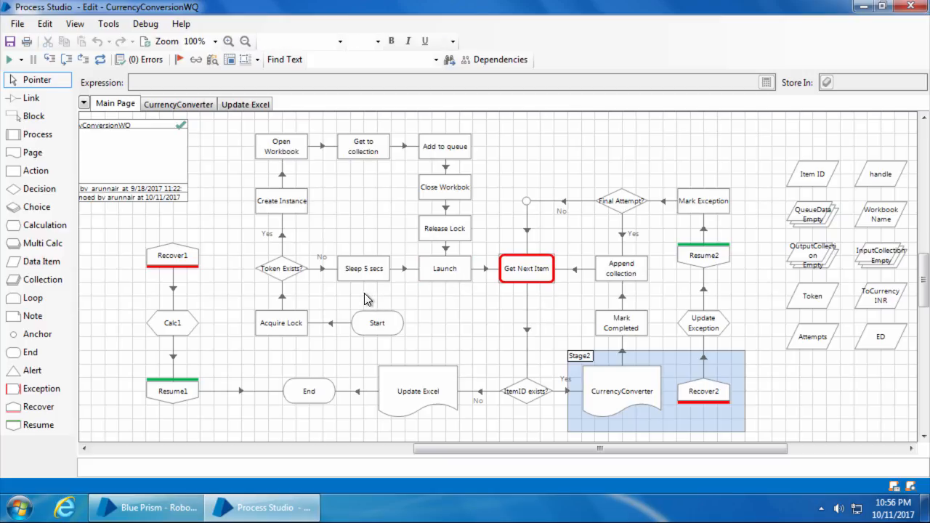
mouse_move(374, 283)
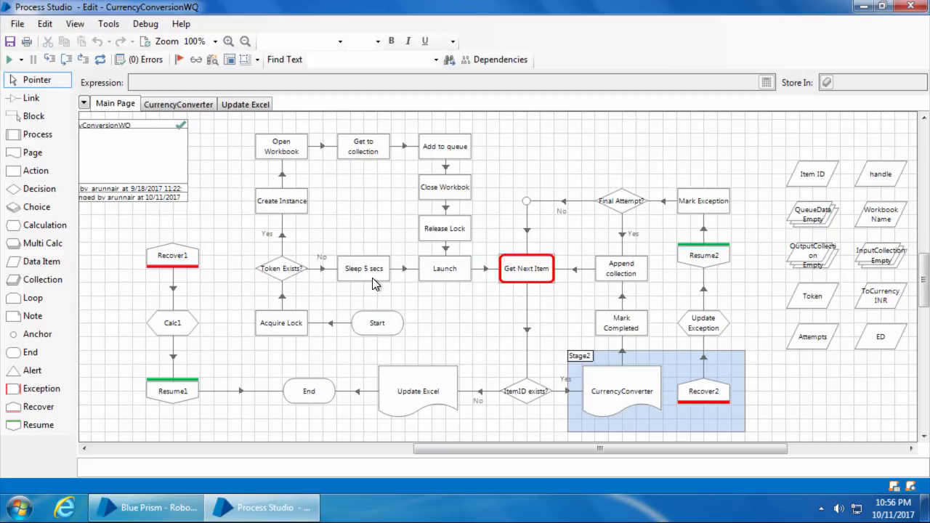
mouse_move(392, 282)
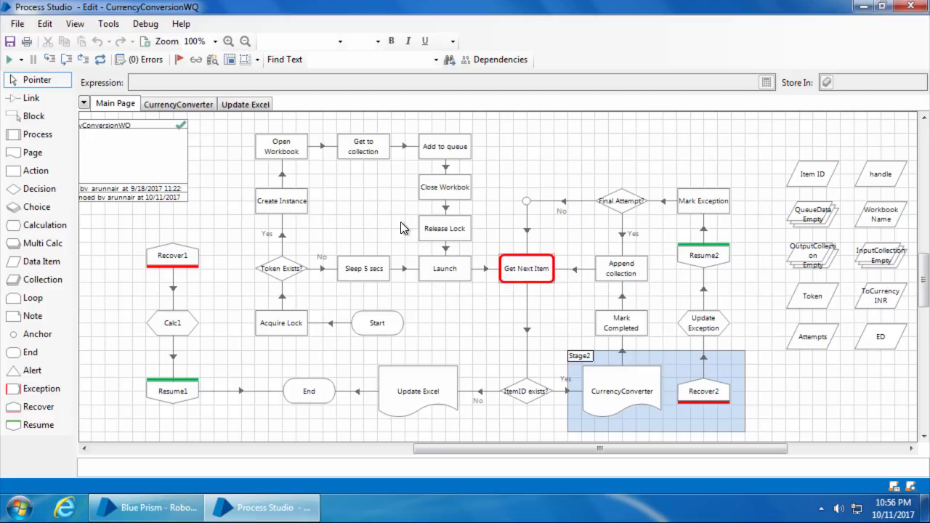
mouse_move(372, 281)
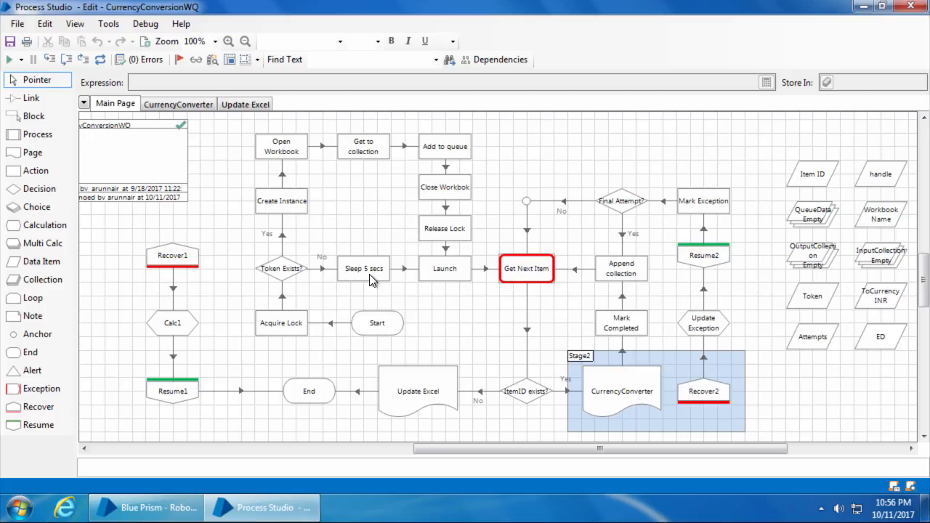
mouse_move(378, 292)
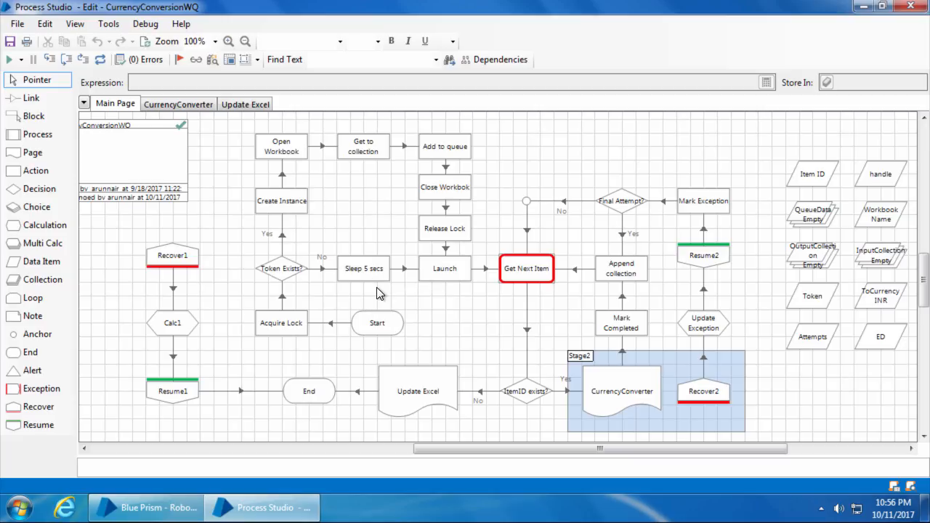
mouse_move(377, 276)
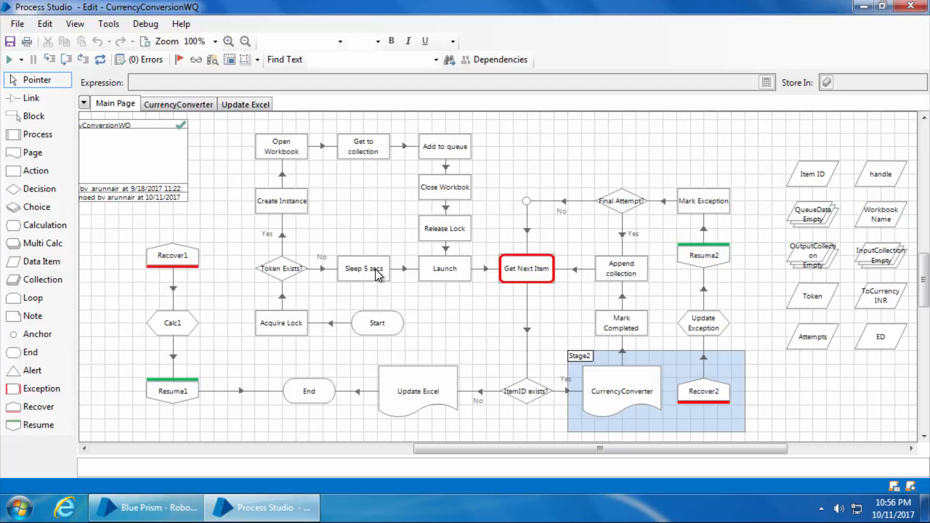
double_click(363, 268)
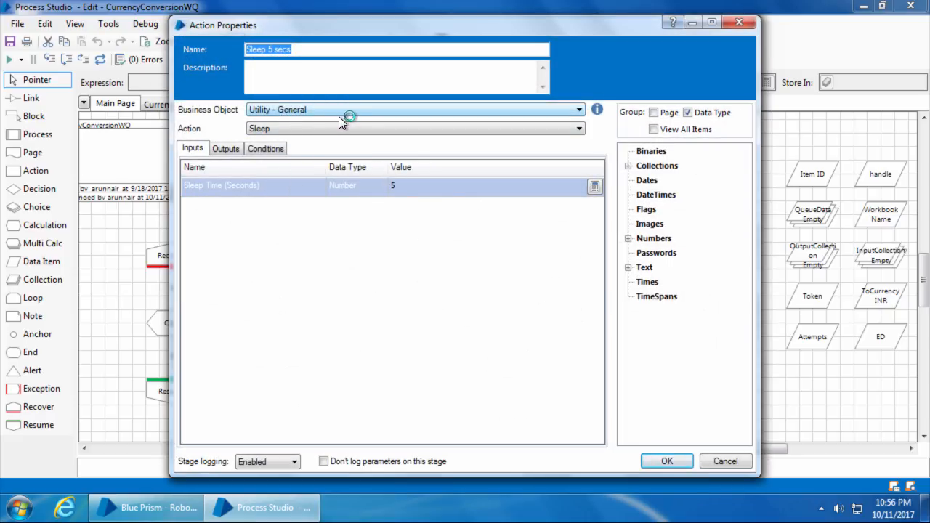
click(577, 129)
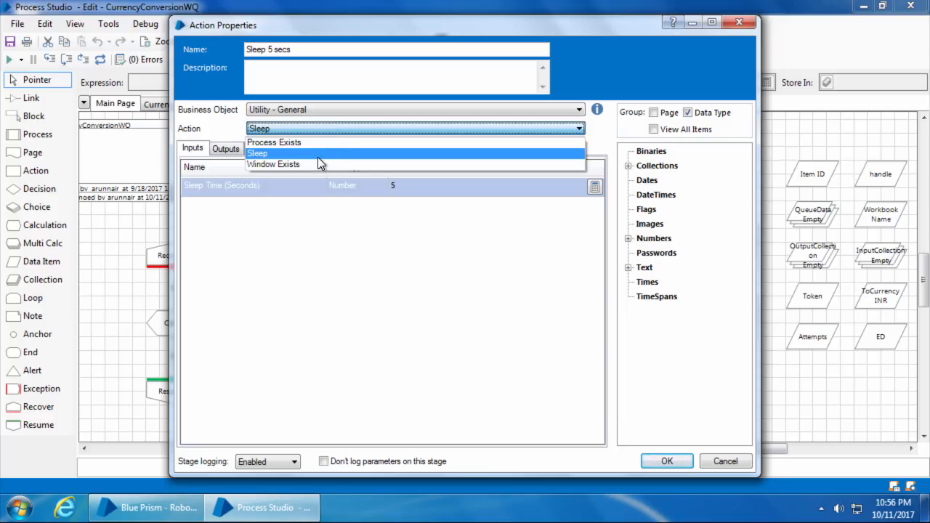
click(257, 153)
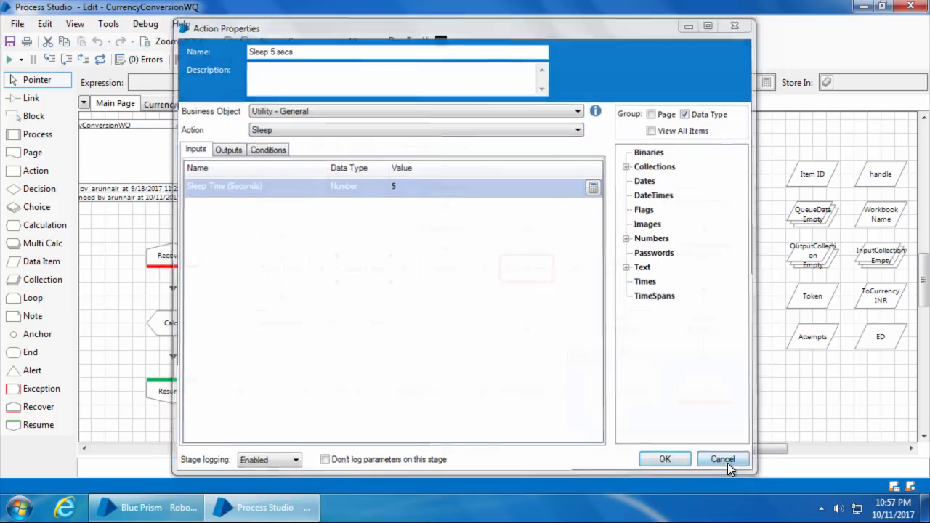
click(722, 459)
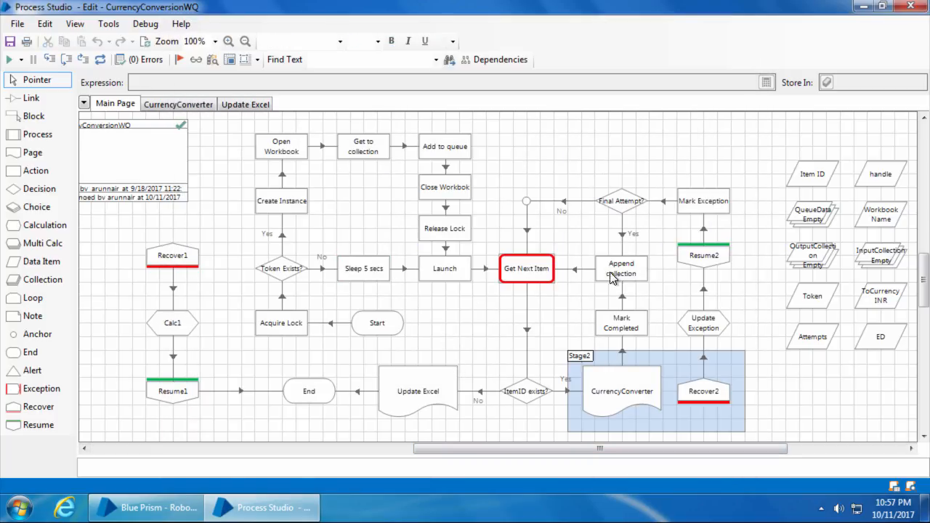
mouse_move(666, 251)
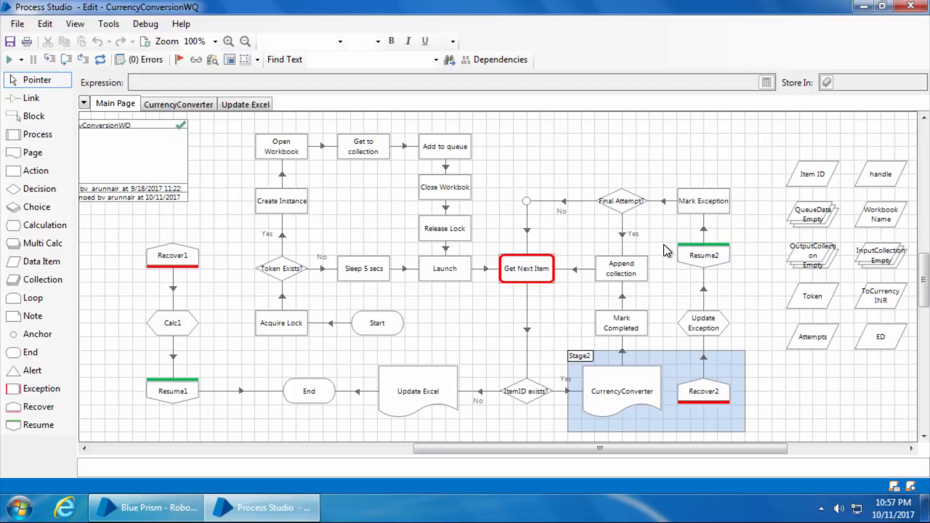
mouse_move(661, 255)
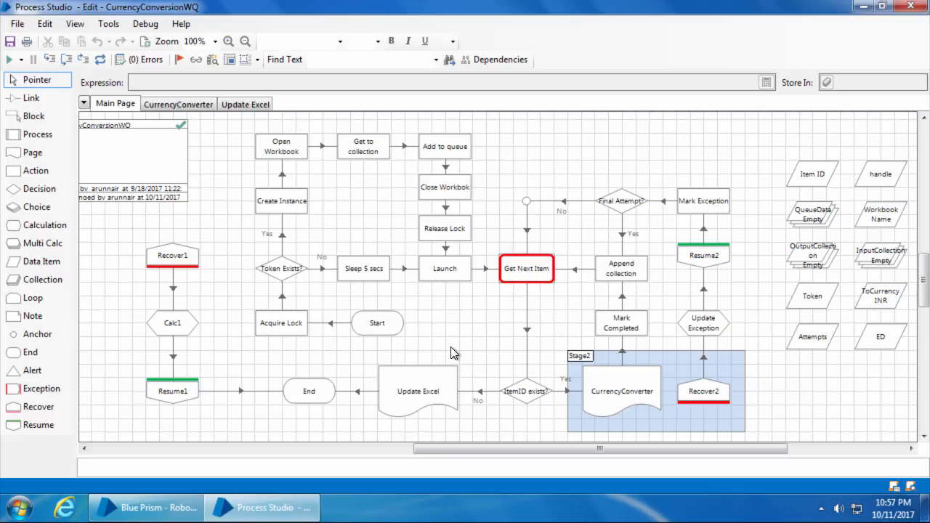
mouse_move(406, 392)
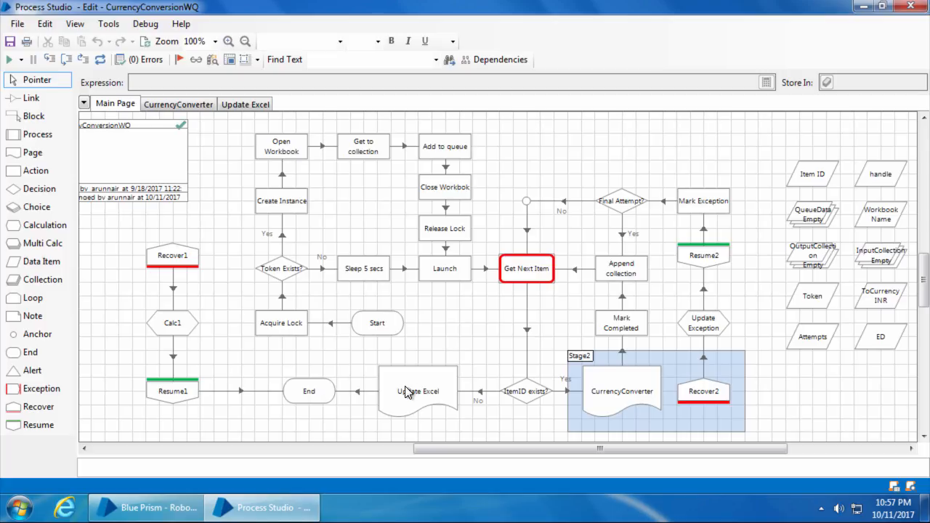
mouse_move(355, 399)
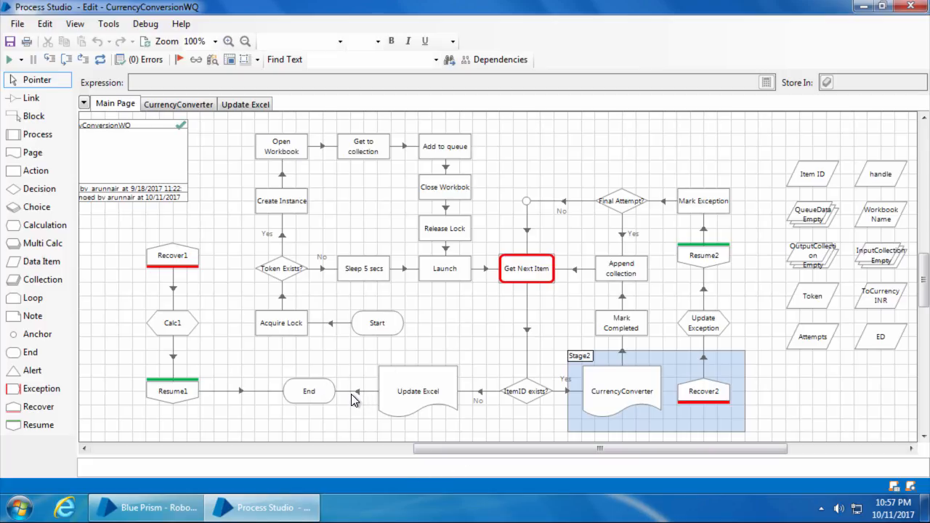
mouse_move(428, 398)
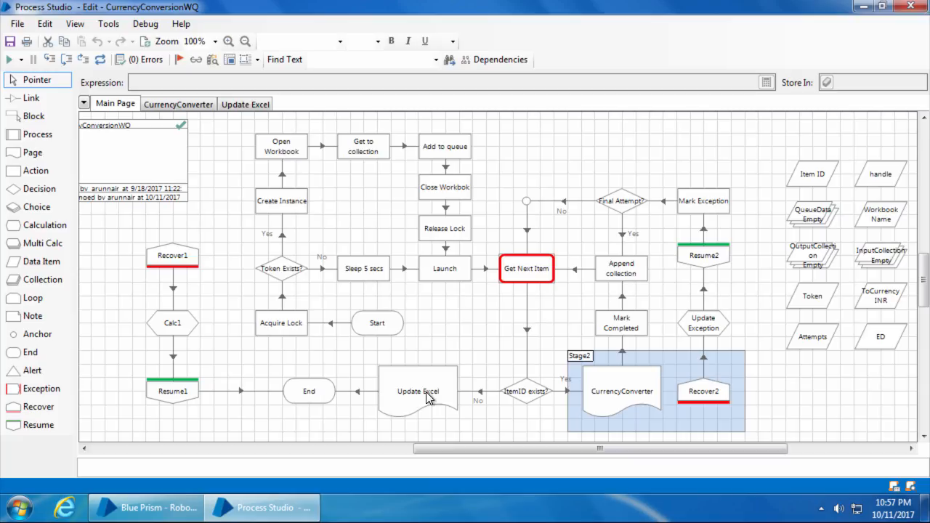
mouse_move(458, 420)
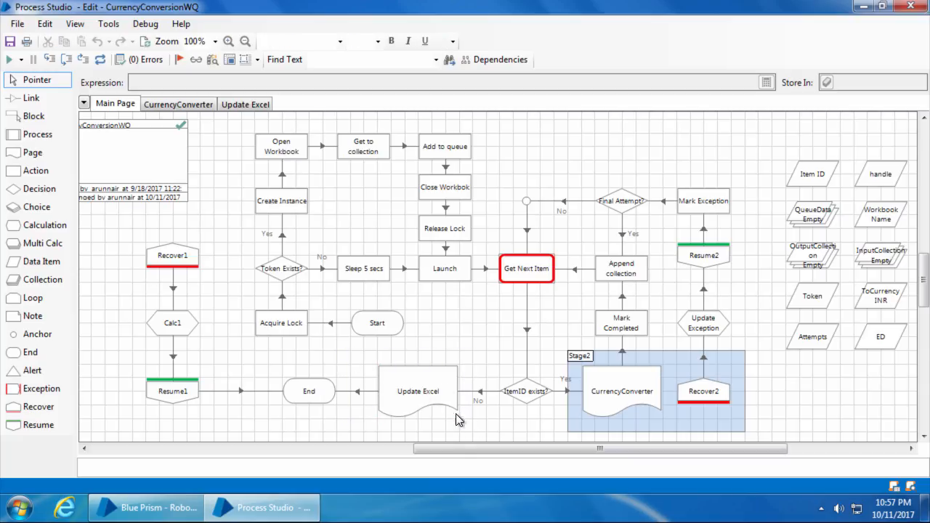
click(417, 391)
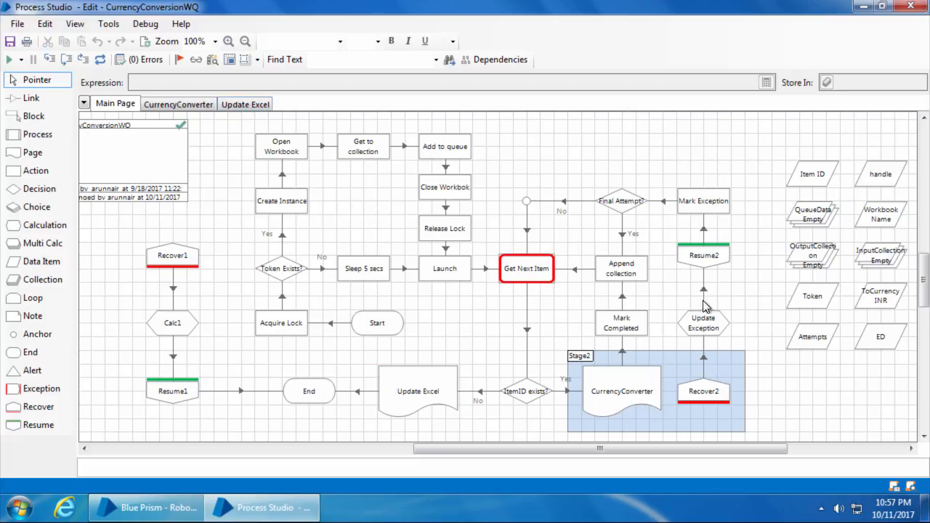
mouse_move(806, 272)
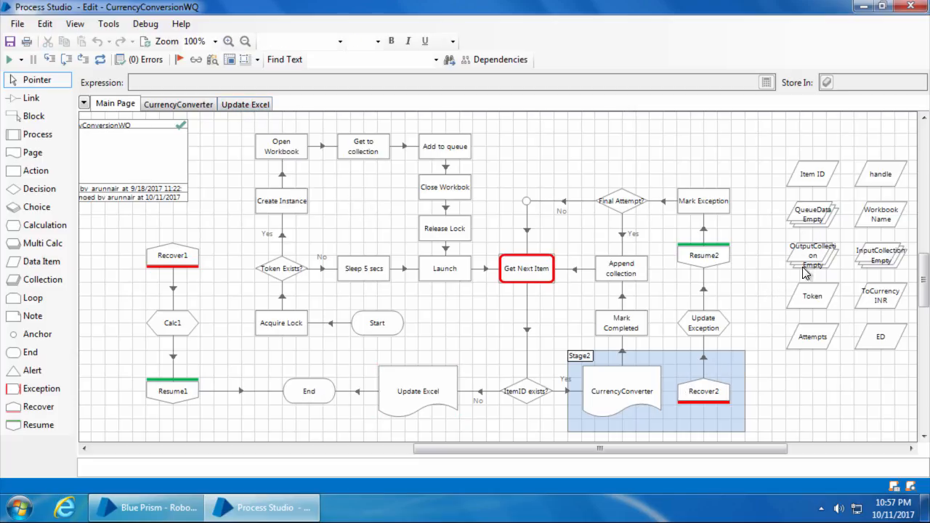
mouse_move(812, 261)
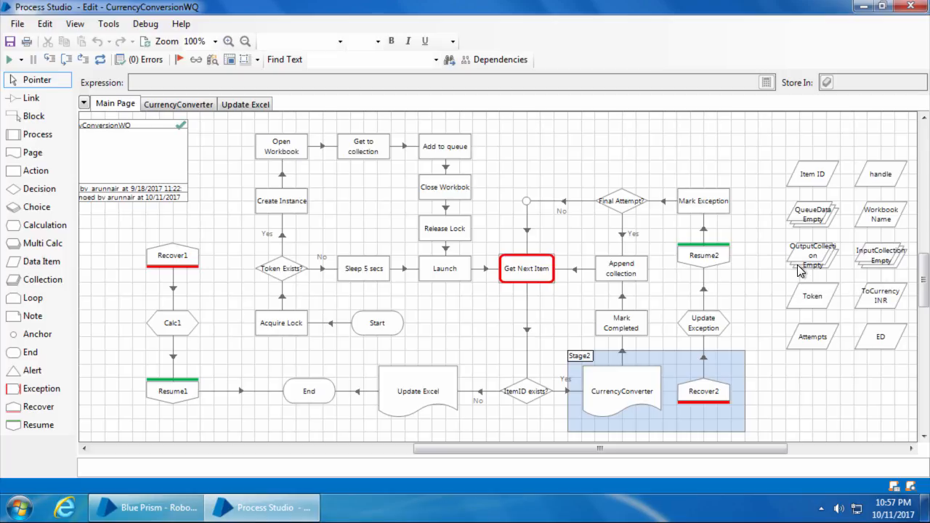
click(812, 255)
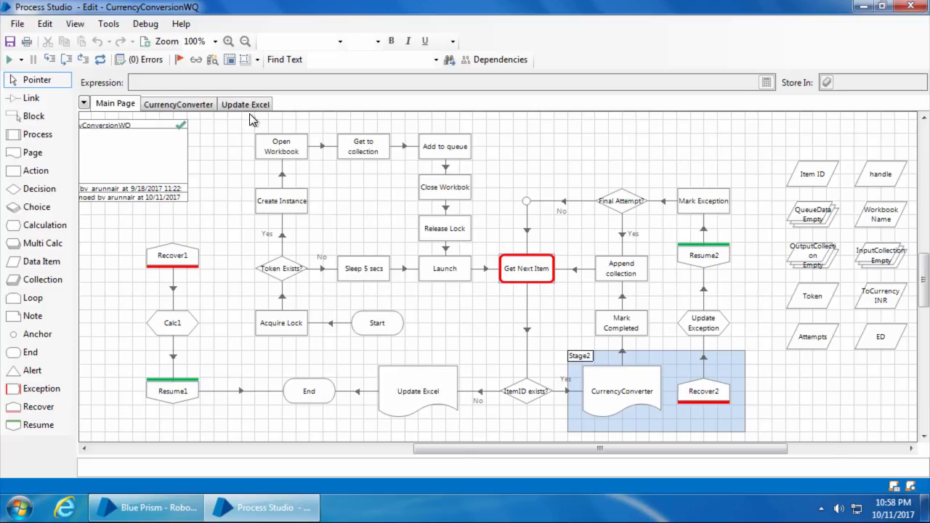
Open Update Excel and select its opening stages, Lock Acquired? through Check Temp Sheet Exists.
click(245, 103)
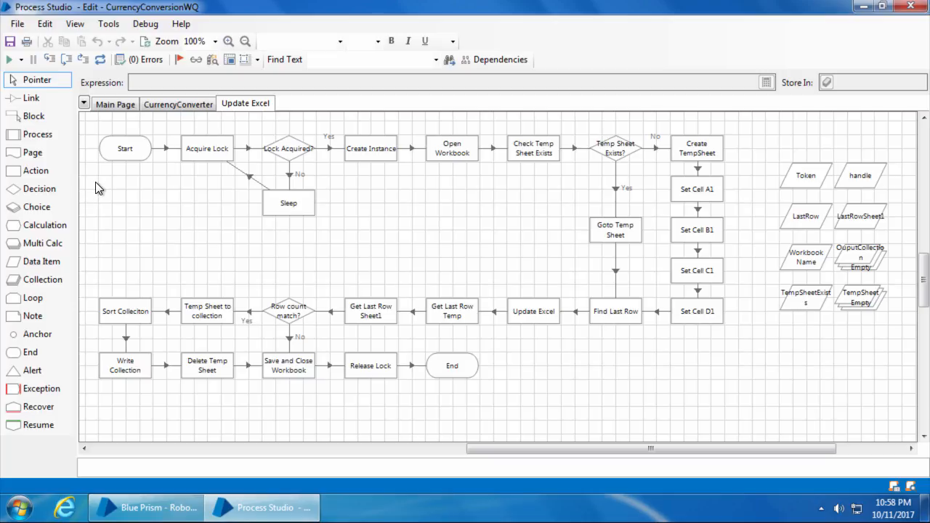
mouse_move(206, 160)
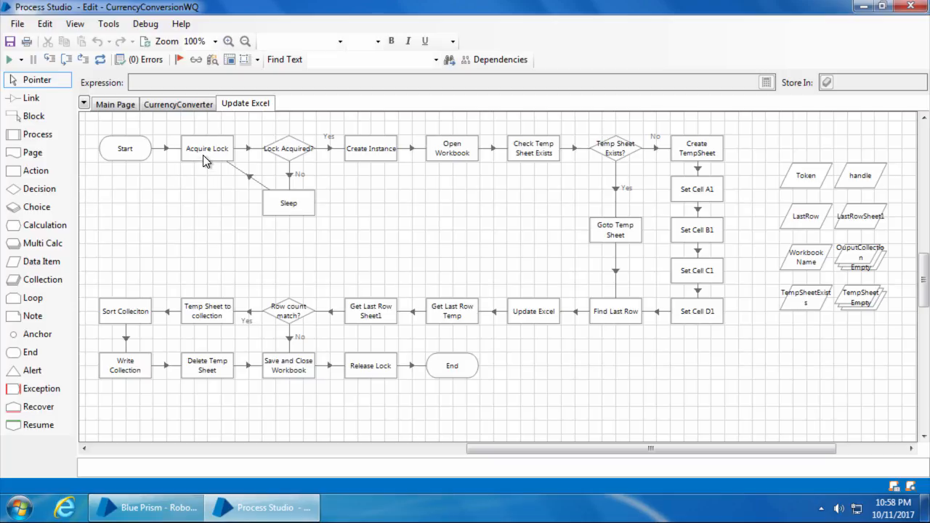
click(207, 149)
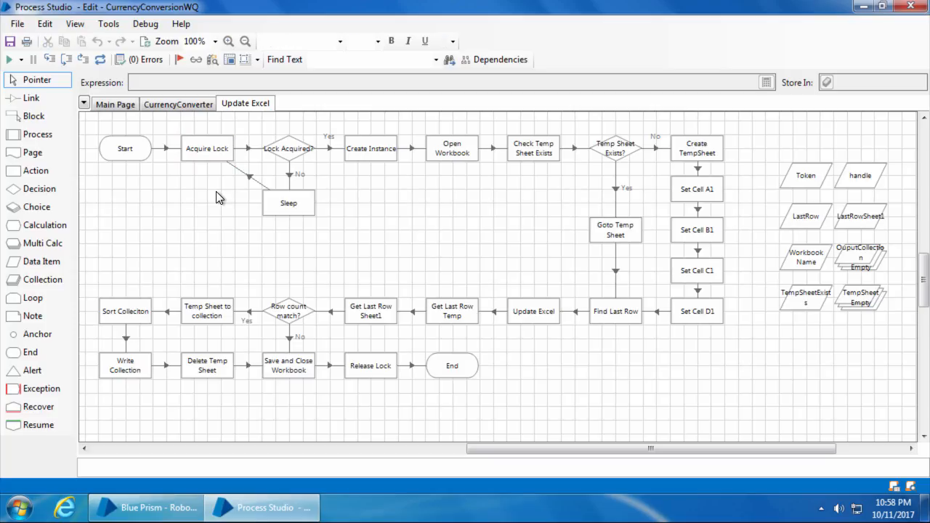
click(289, 149)
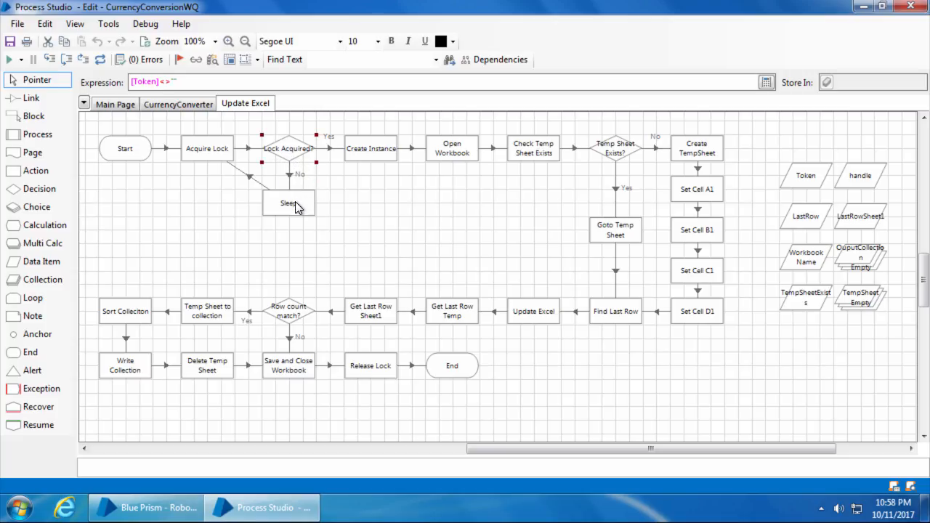
click(288, 202)
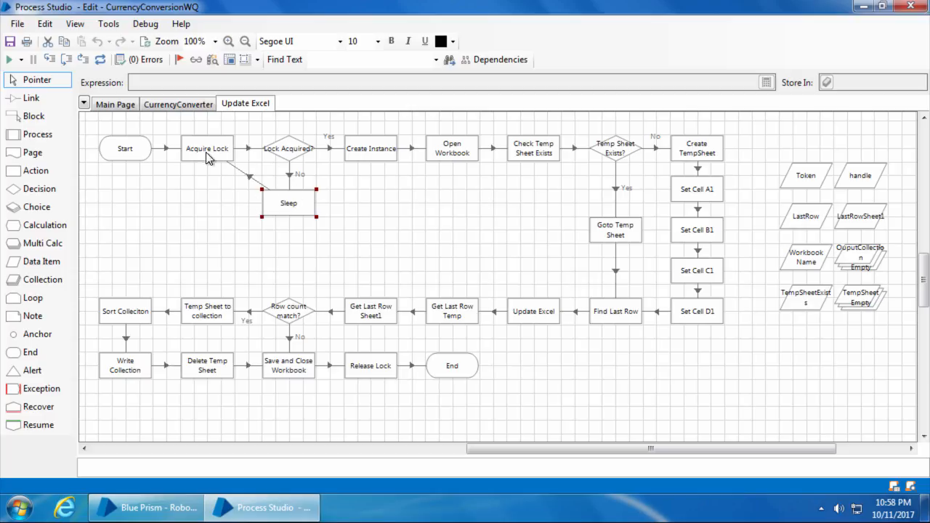
mouse_move(336, 202)
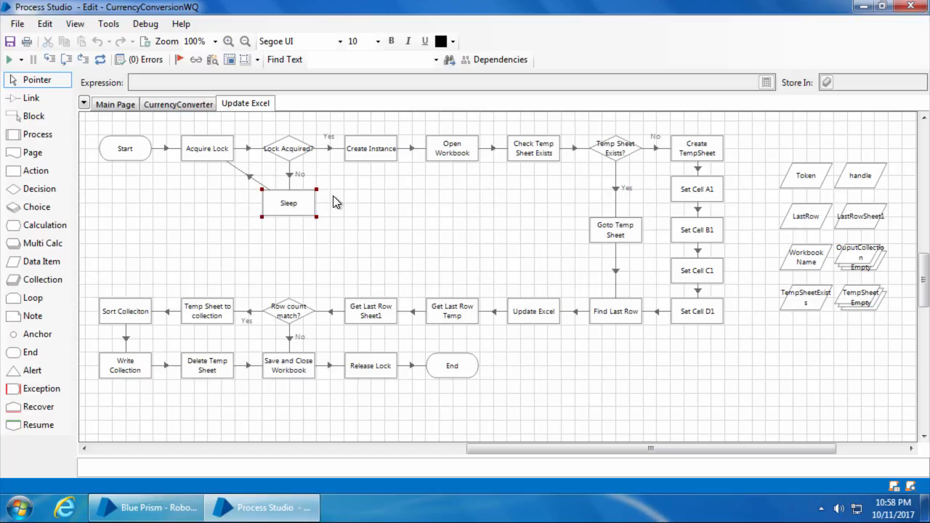
click(334, 202)
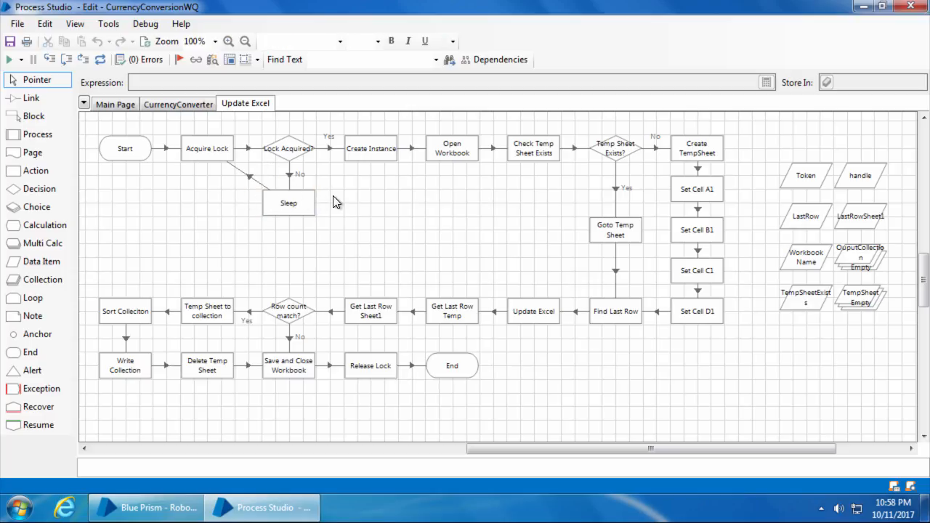
mouse_move(342, 156)
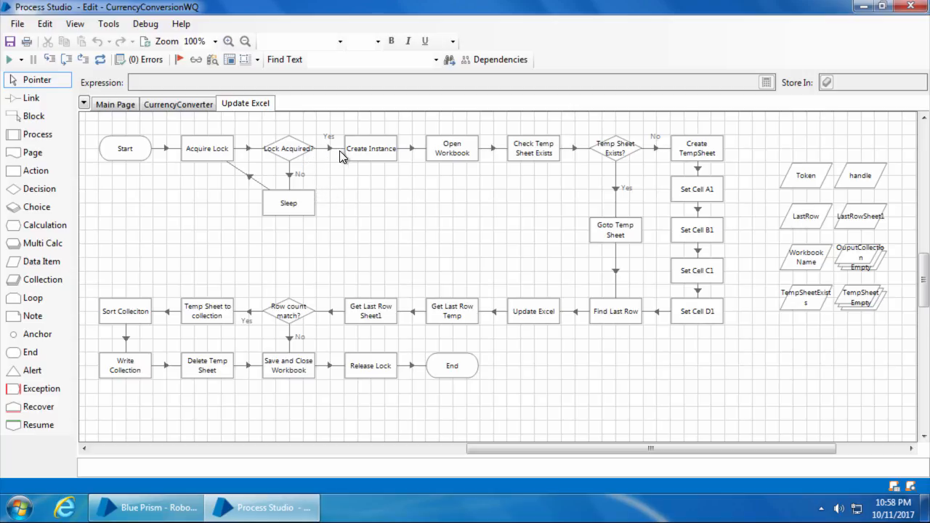
click(370, 148)
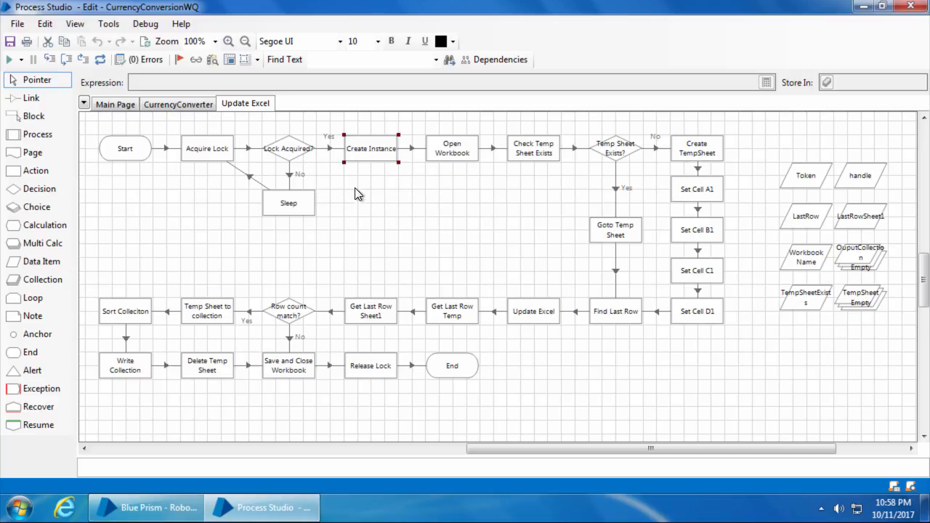
mouse_move(397, 185)
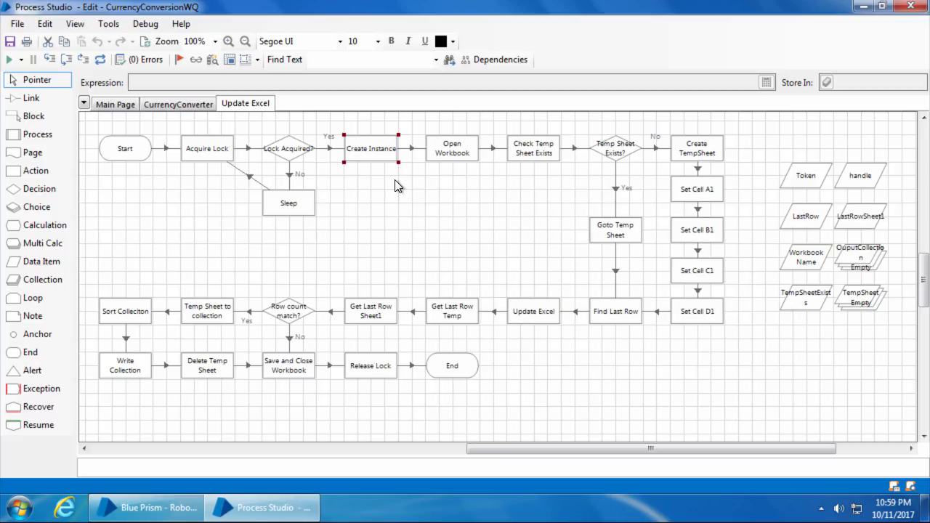
click(451, 149)
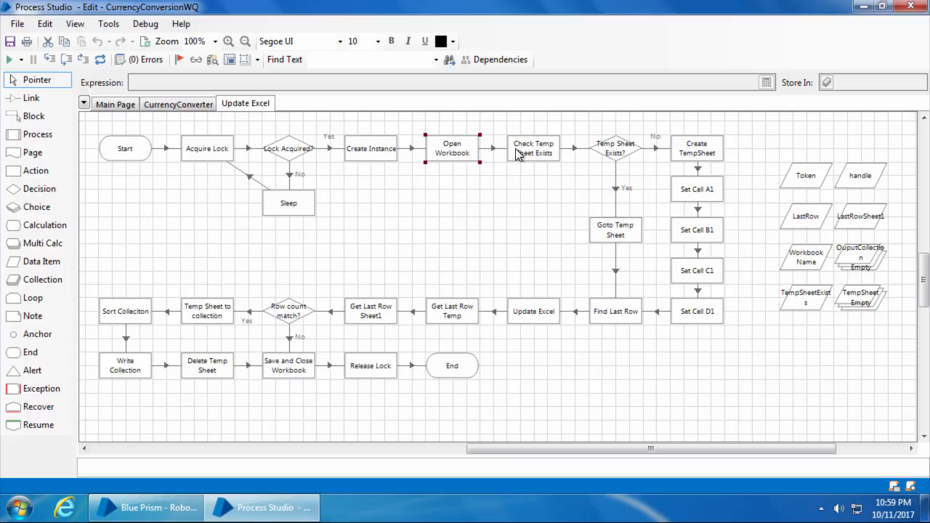
click(533, 148)
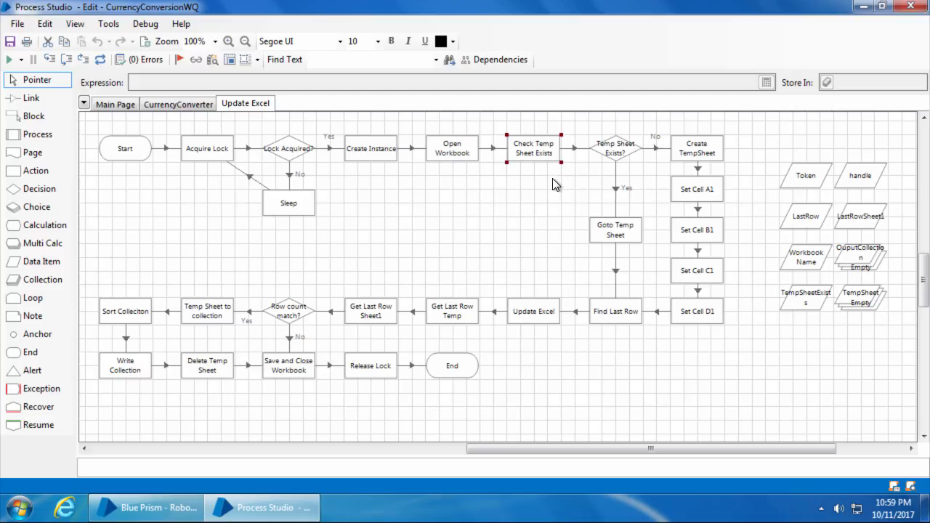
mouse_move(700, 160)
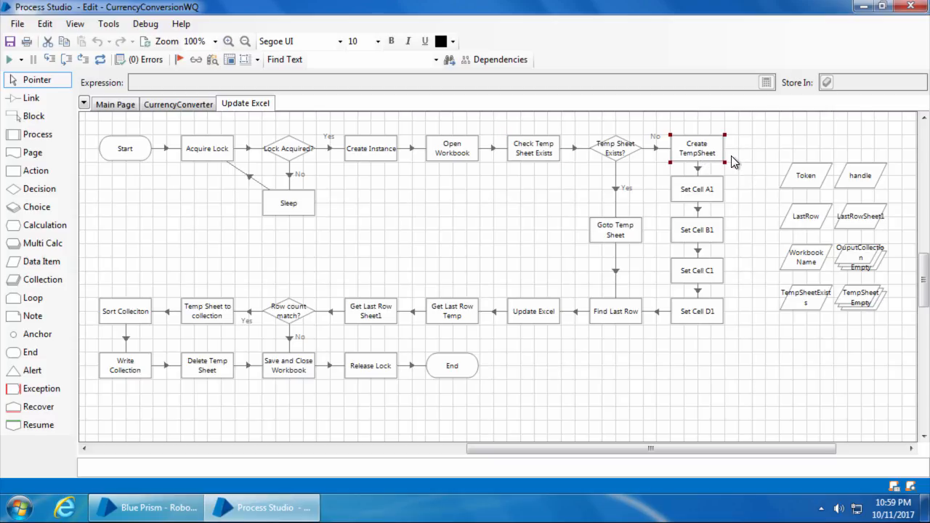
mouse_move(724, 158)
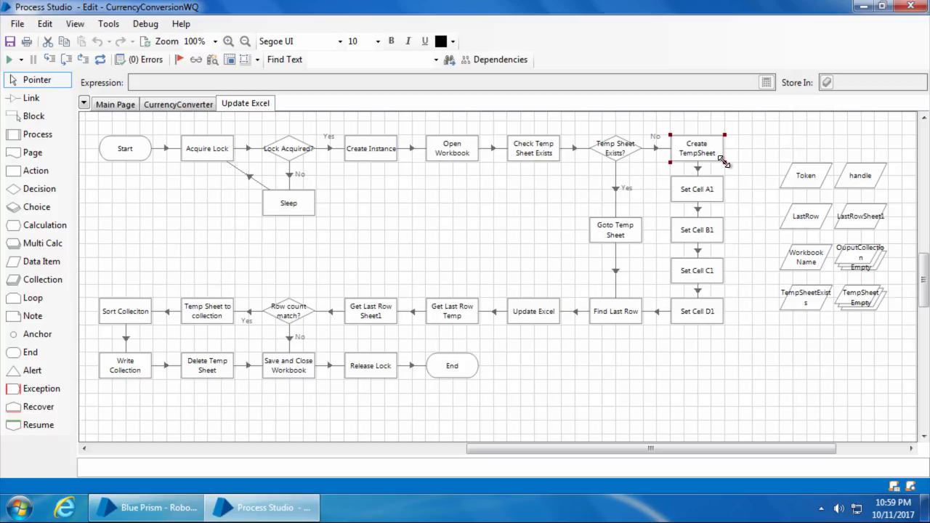
Inspect the properties of Set Cell B1, Set Cell C1, Goto Temp Sheet and Find Last Row.
click(696, 229)
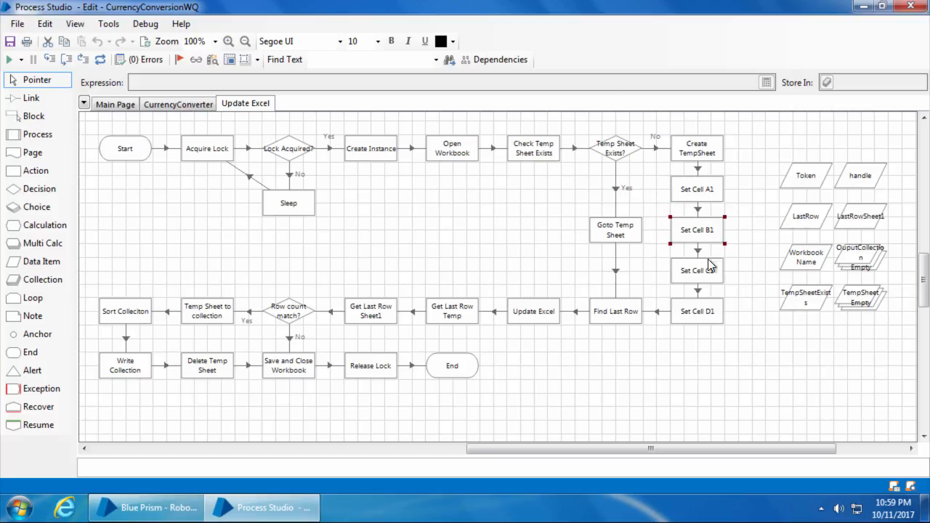
click(696, 311)
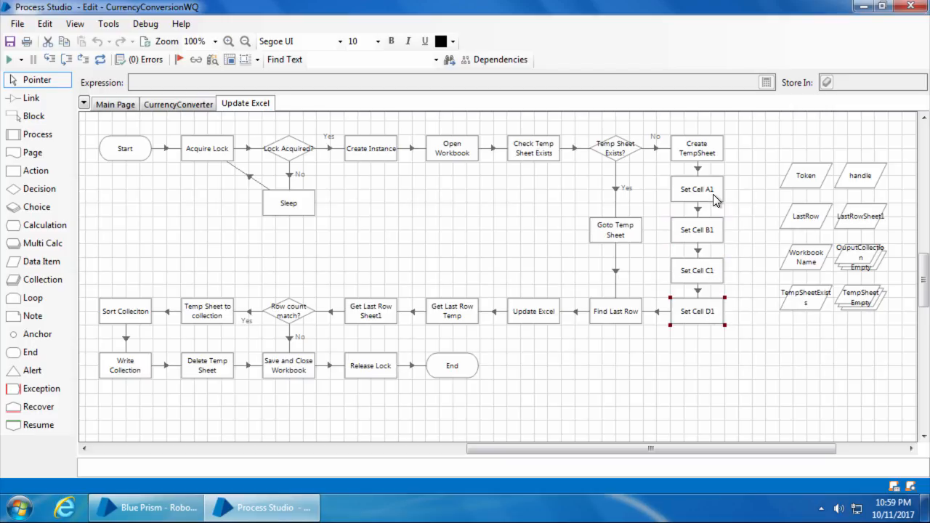
double_click(696, 189)
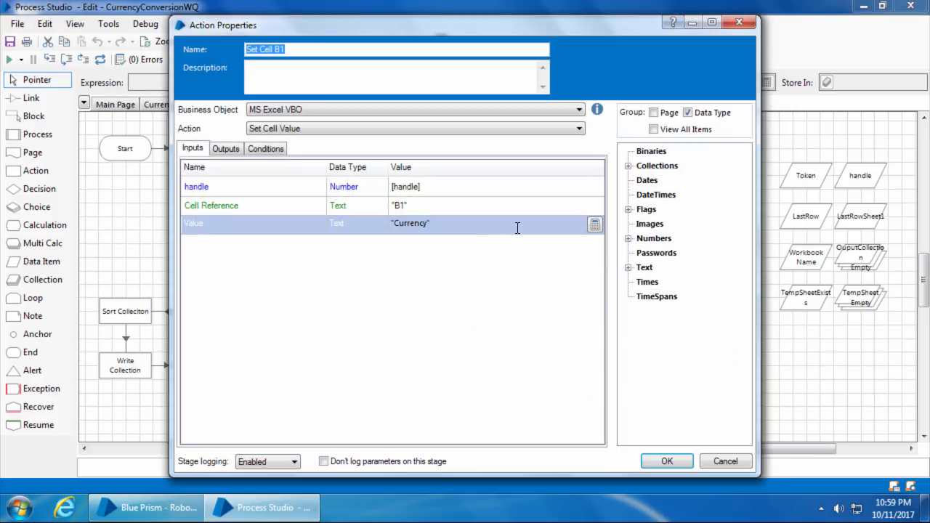
click(666, 460)
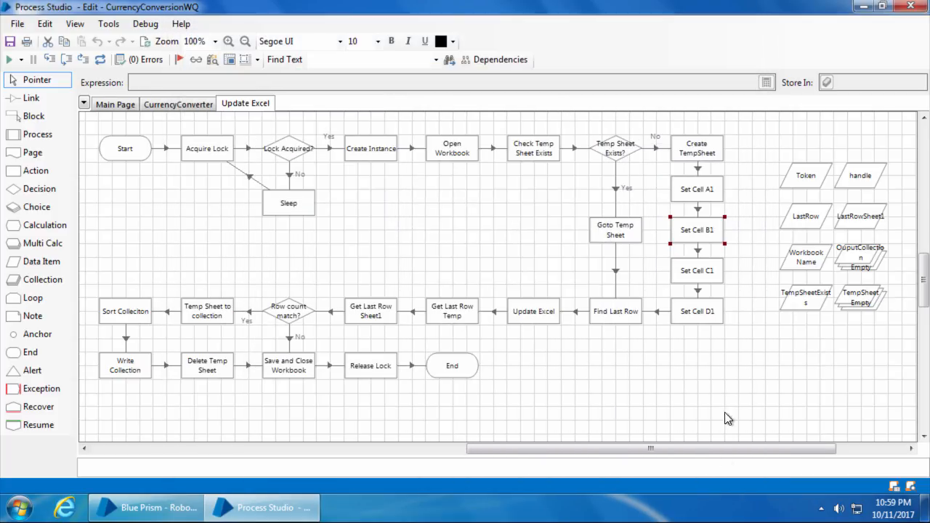
double_click(695, 270)
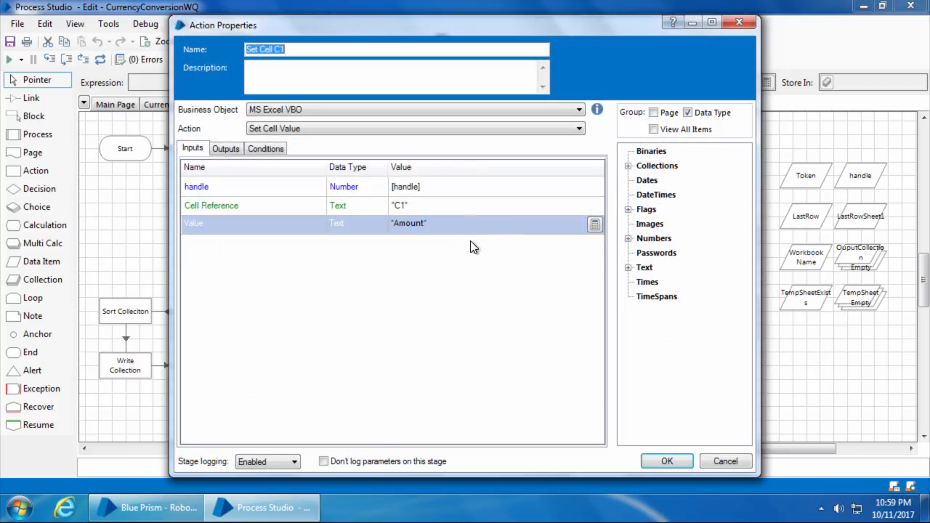
click(666, 460)
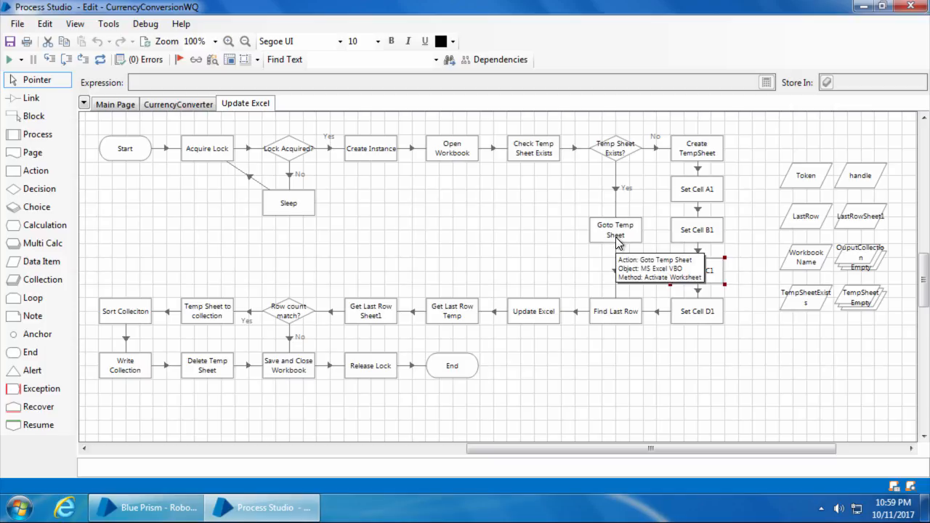
double_click(615, 229)
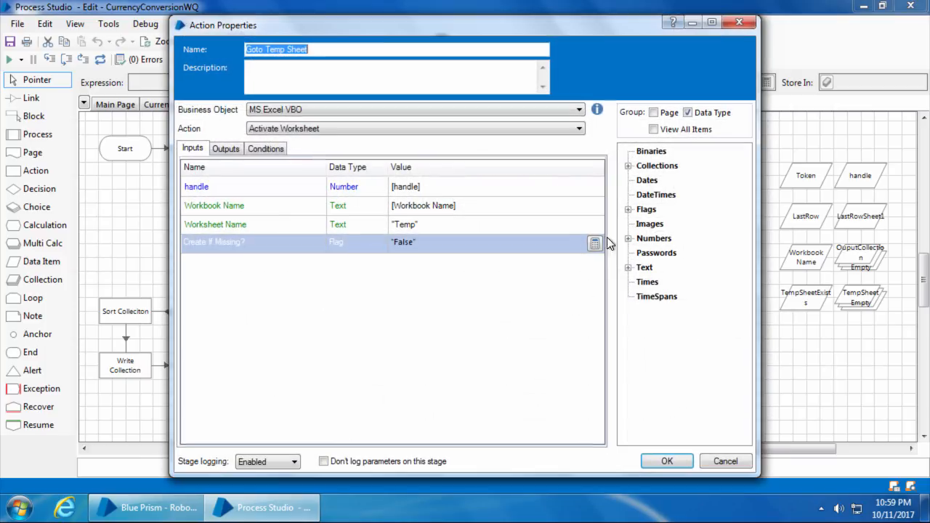
mouse_move(306, 120)
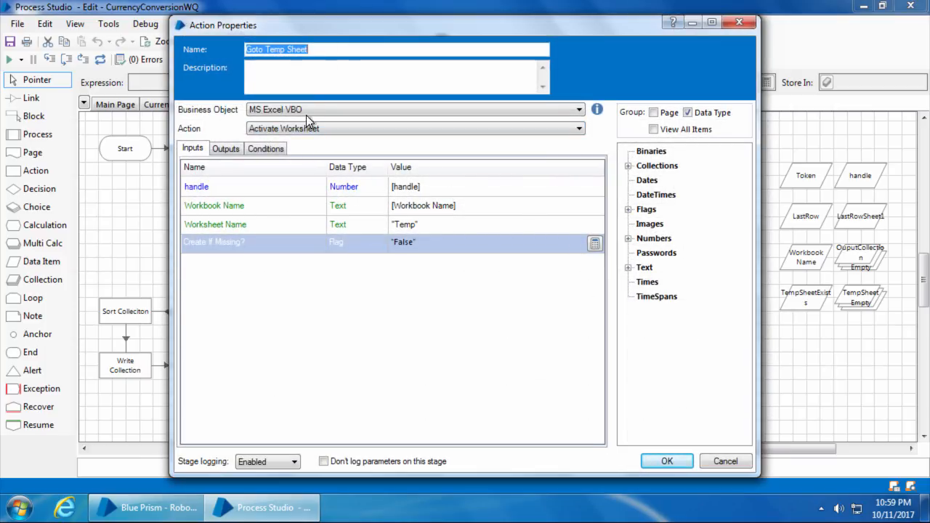
click(666, 461)
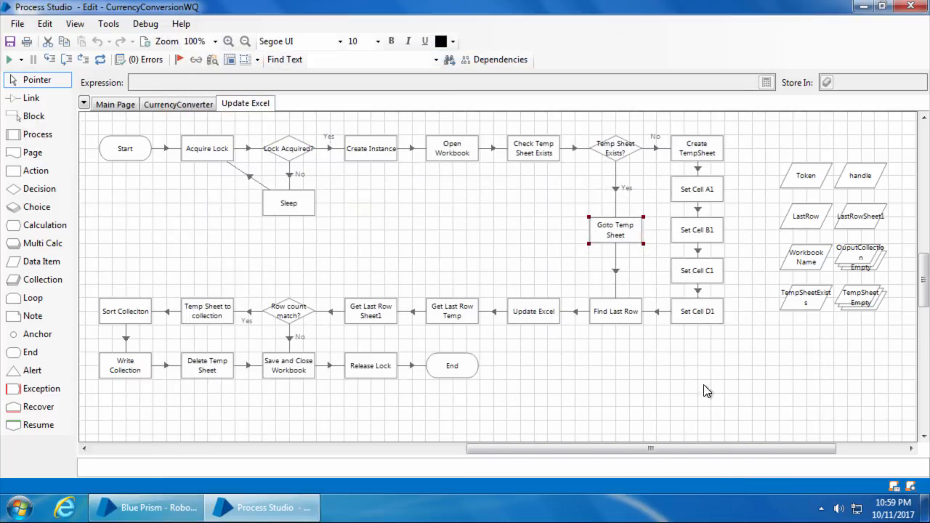
double_click(615, 311)
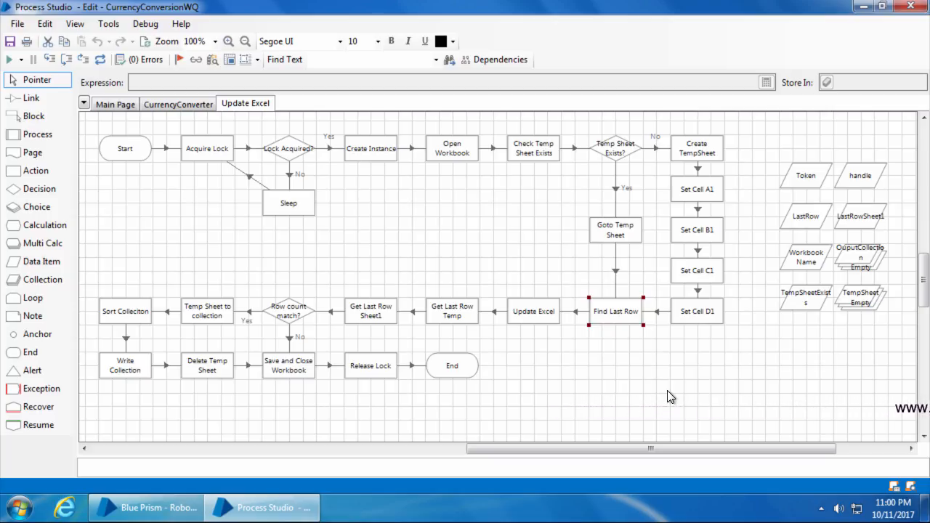
click(533, 311)
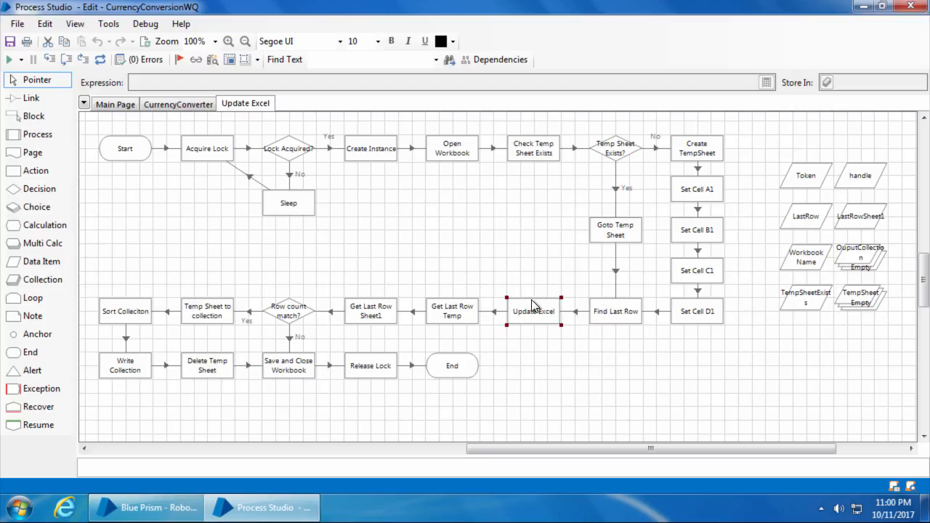
double_click(533, 311)
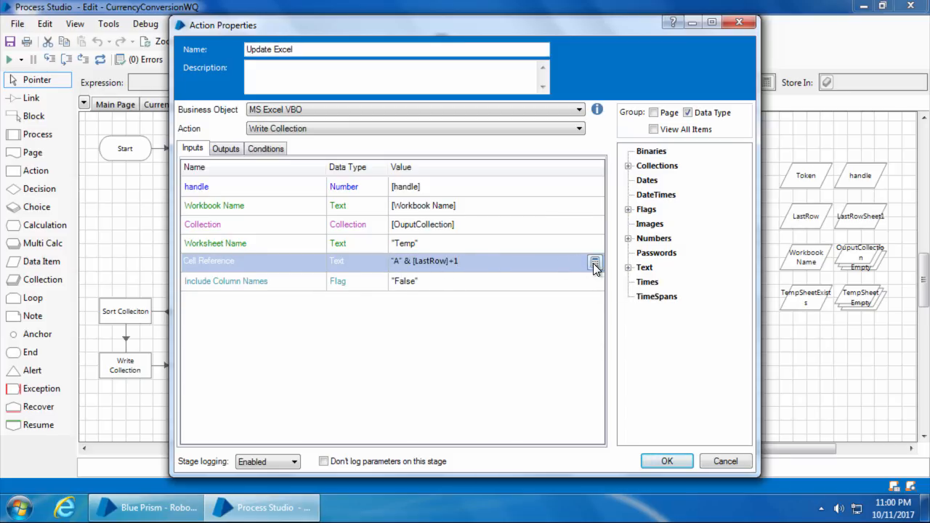
click(595, 262)
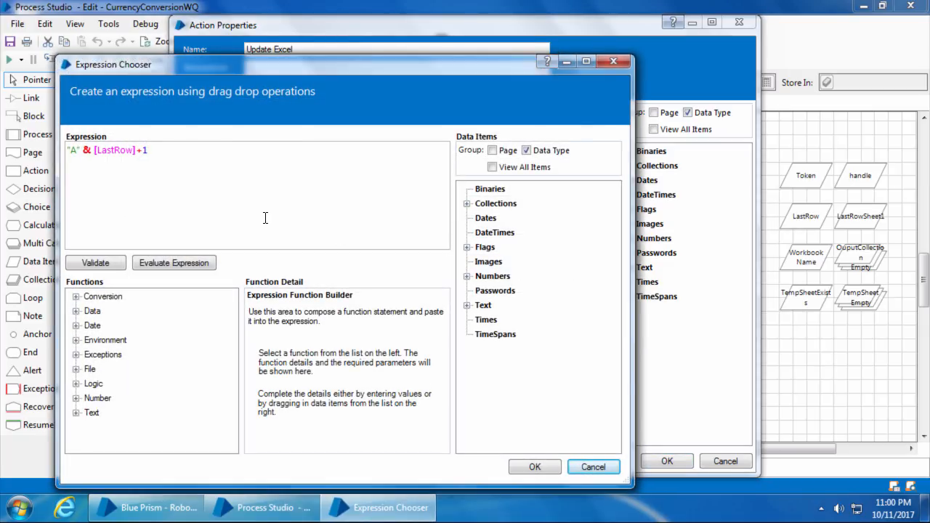
double_click(75, 149)
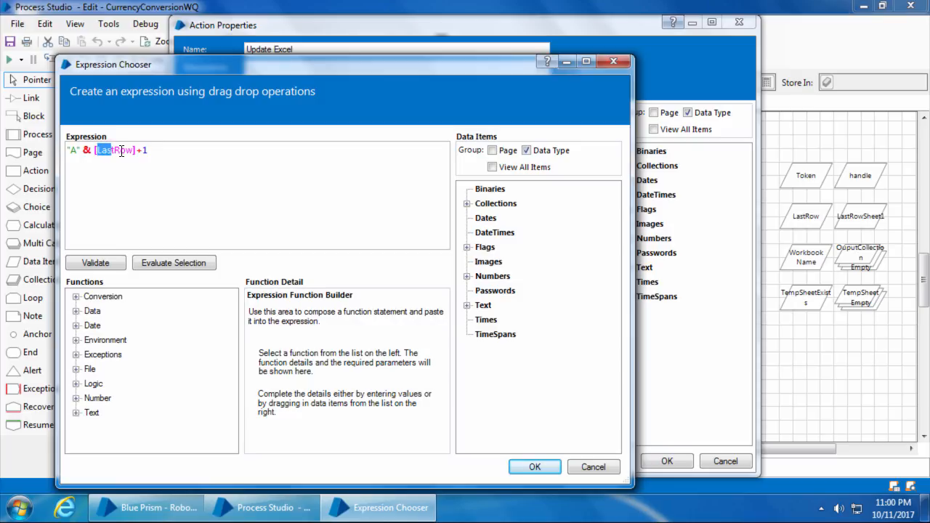
click(153, 151)
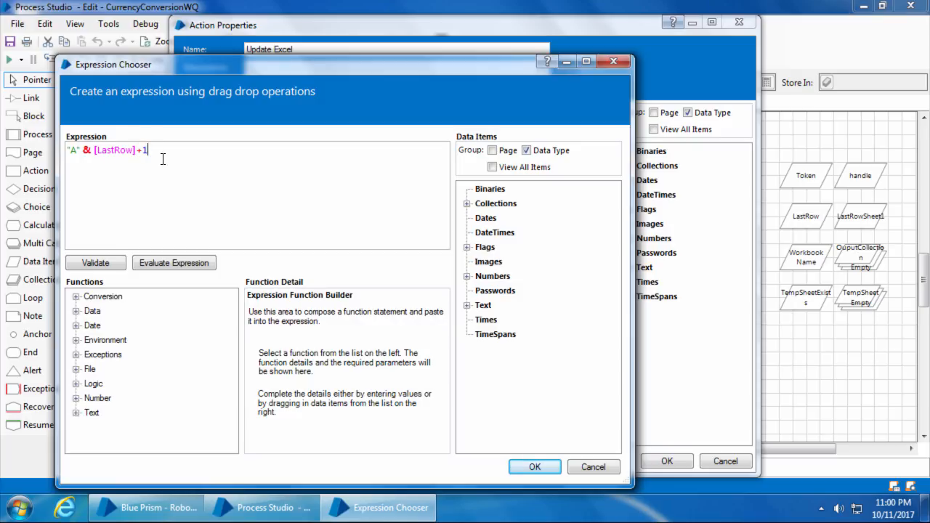
click(173, 262)
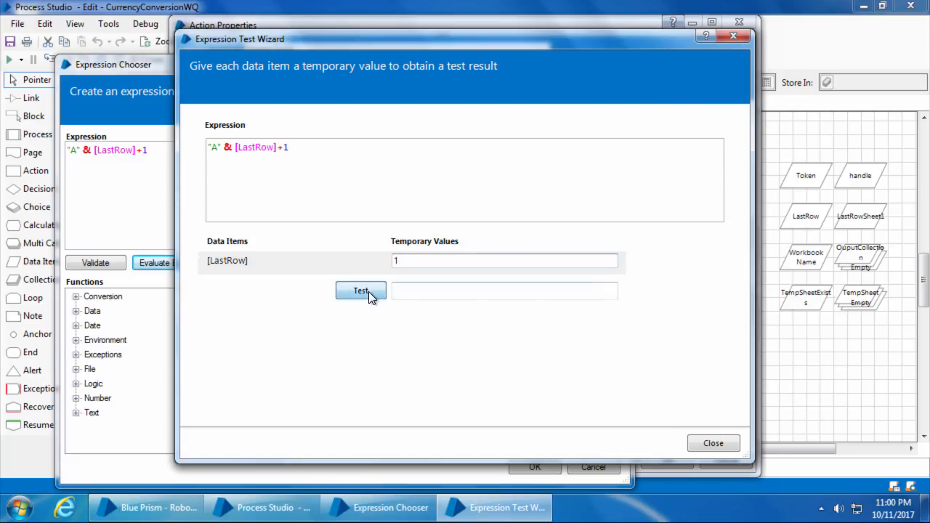
click(361, 290)
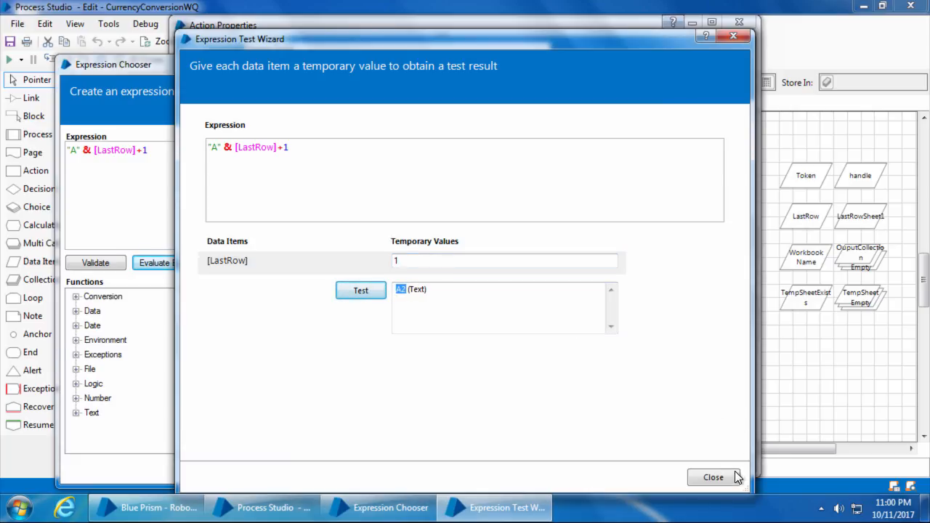
click(713, 478)
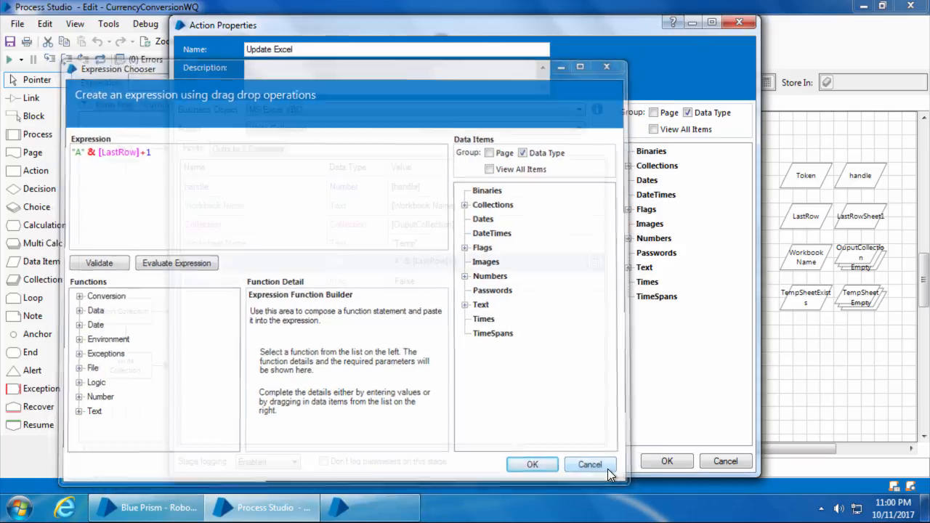
click(589, 464)
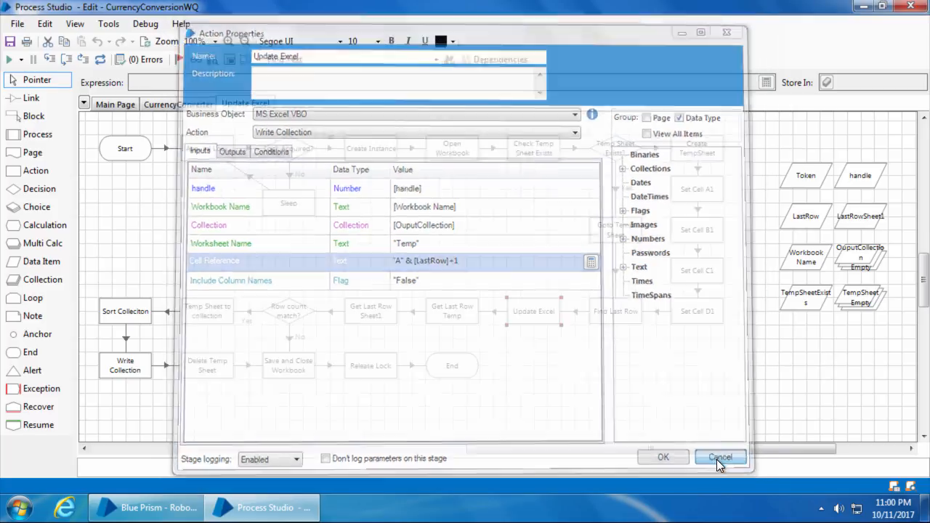
click(720, 457)
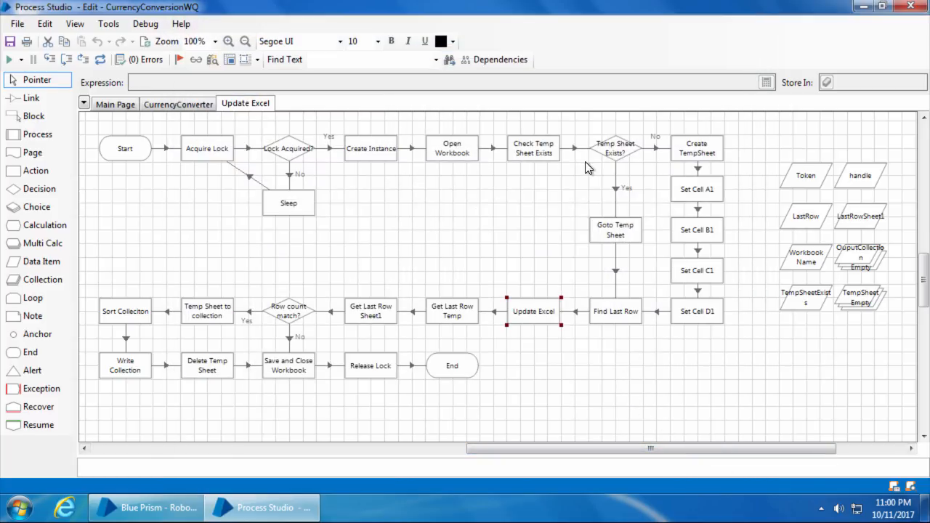
click(615, 229)
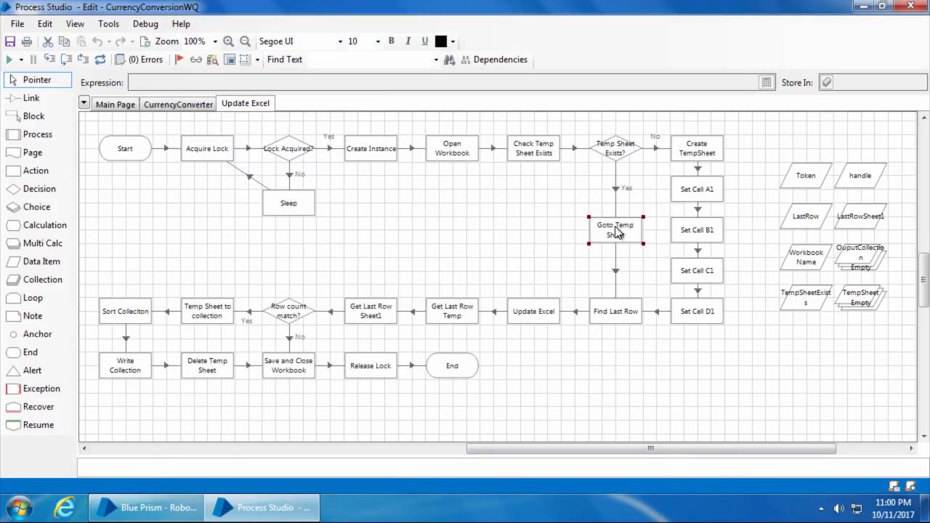
mouse_move(621, 312)
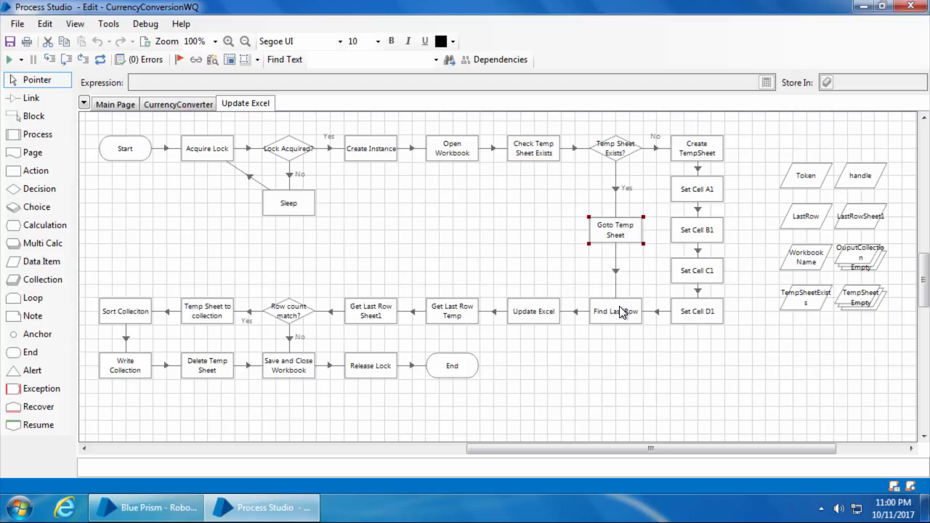
click(615, 311)
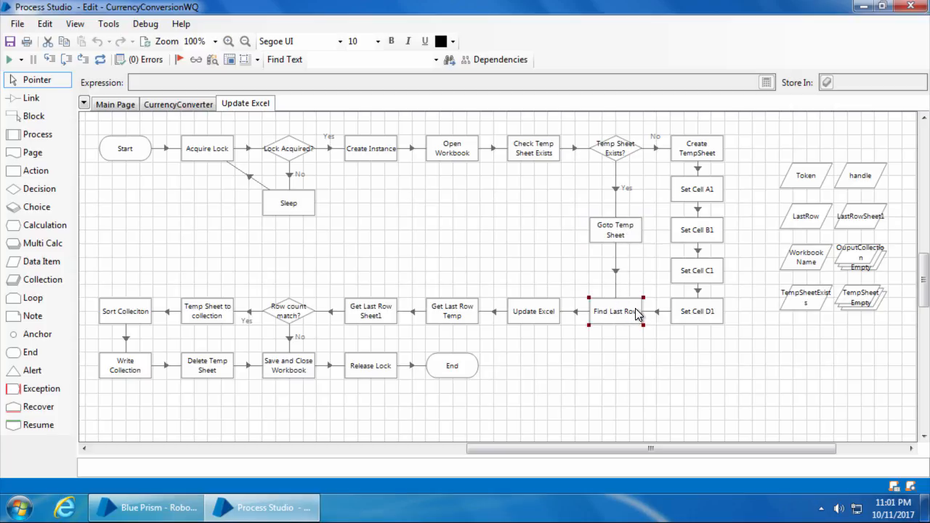
mouse_move(630, 314)
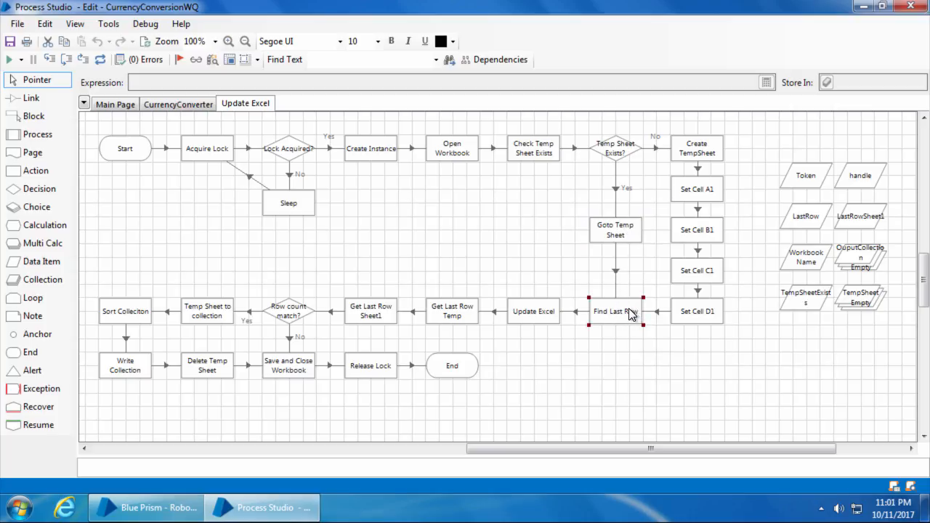
mouse_move(614, 310)
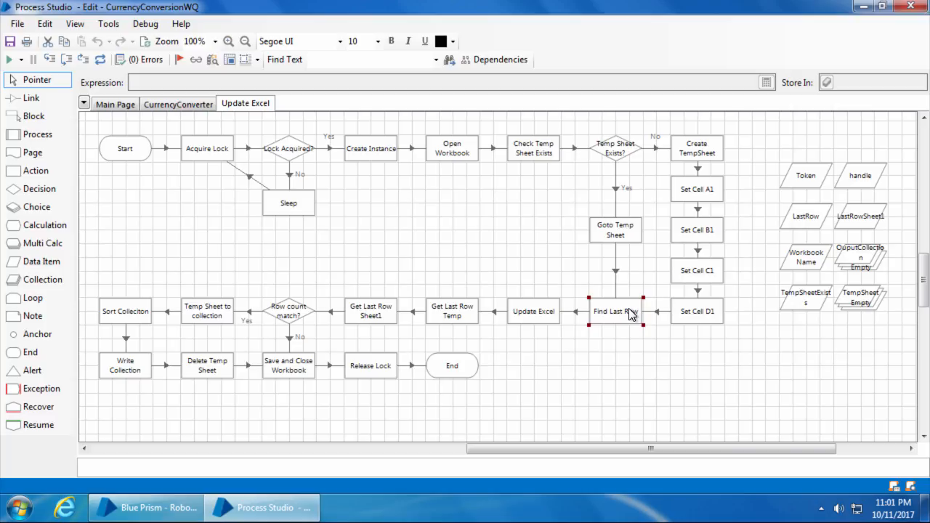
click(533, 311)
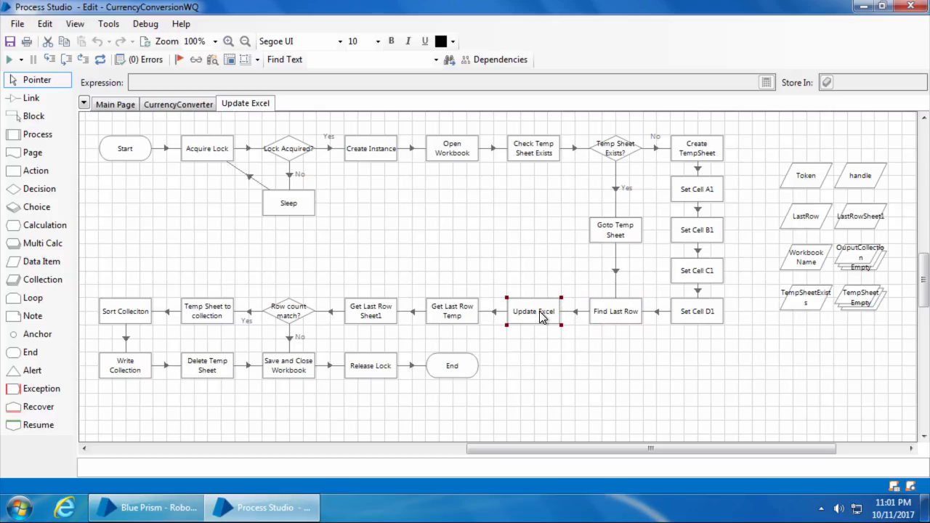
mouse_move(533, 311)
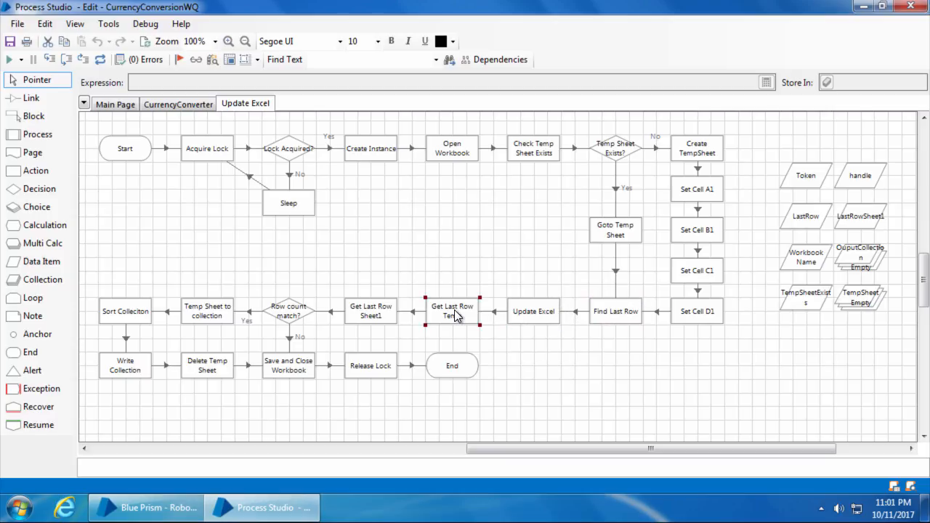
mouse_move(451, 311)
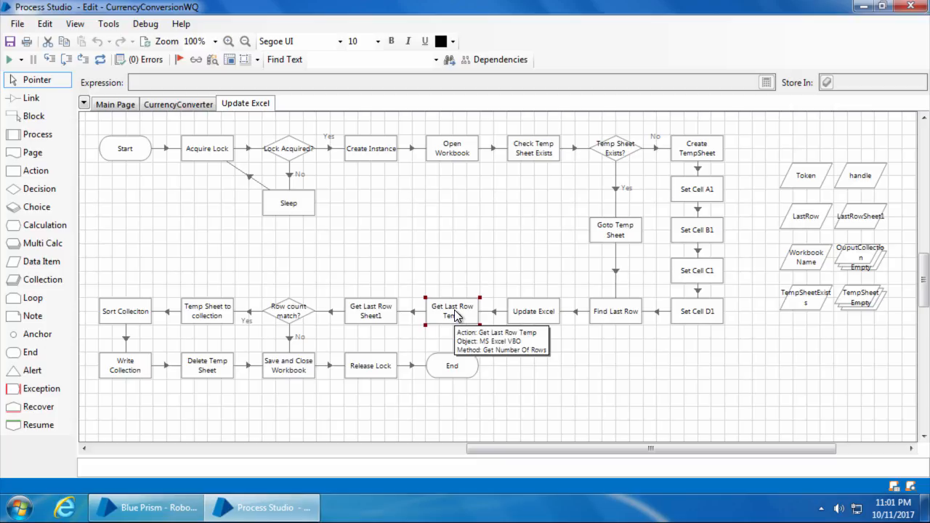
mouse_move(451, 311)
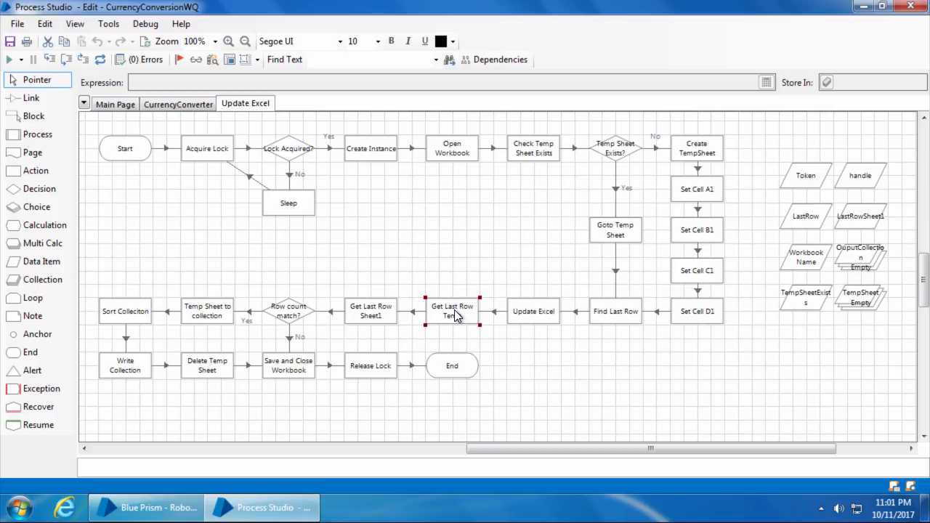
click(370, 311)
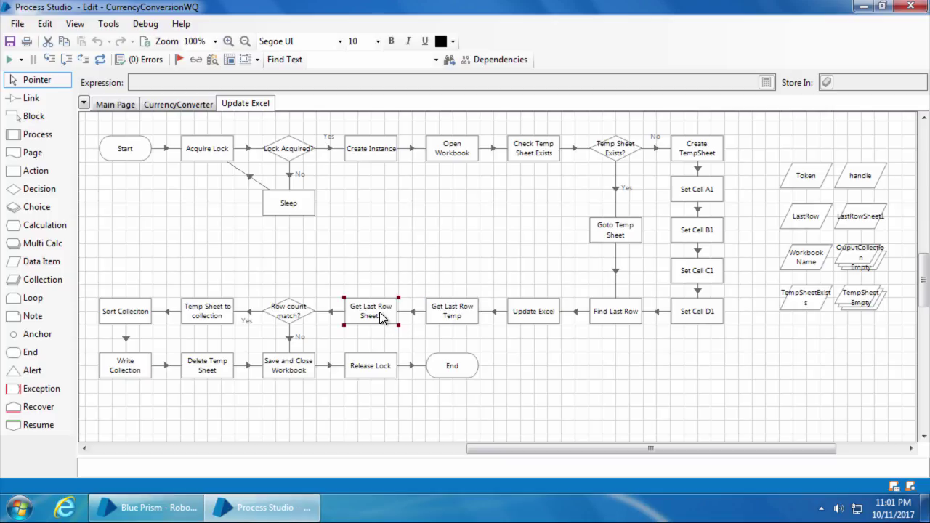
mouse_move(371, 310)
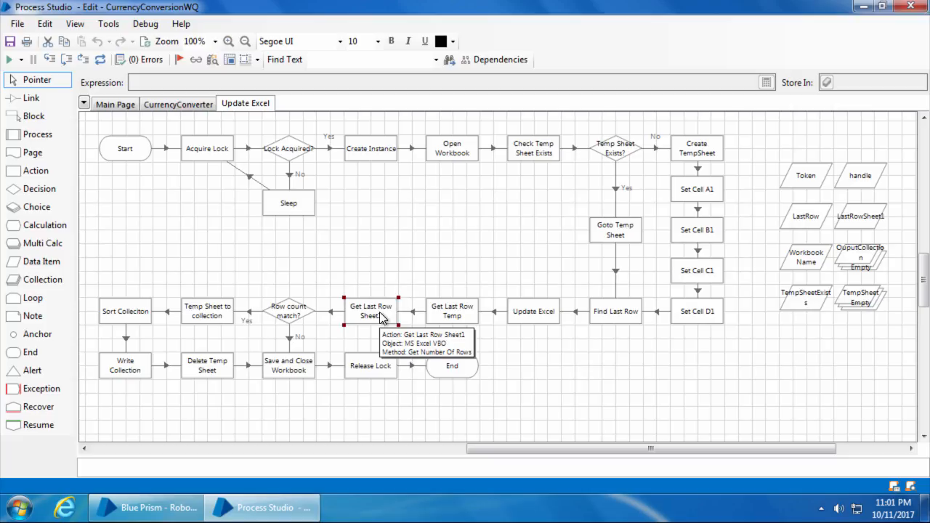
double_click(288, 315)
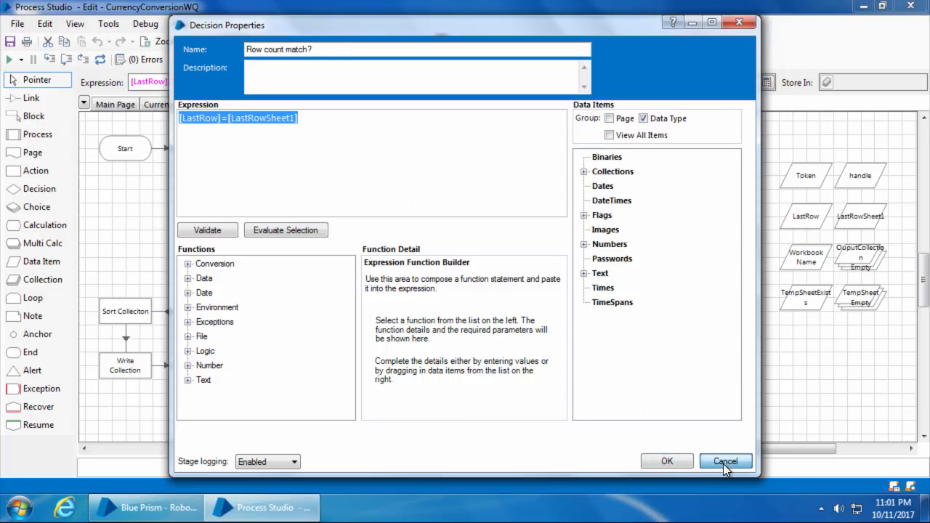
click(725, 462)
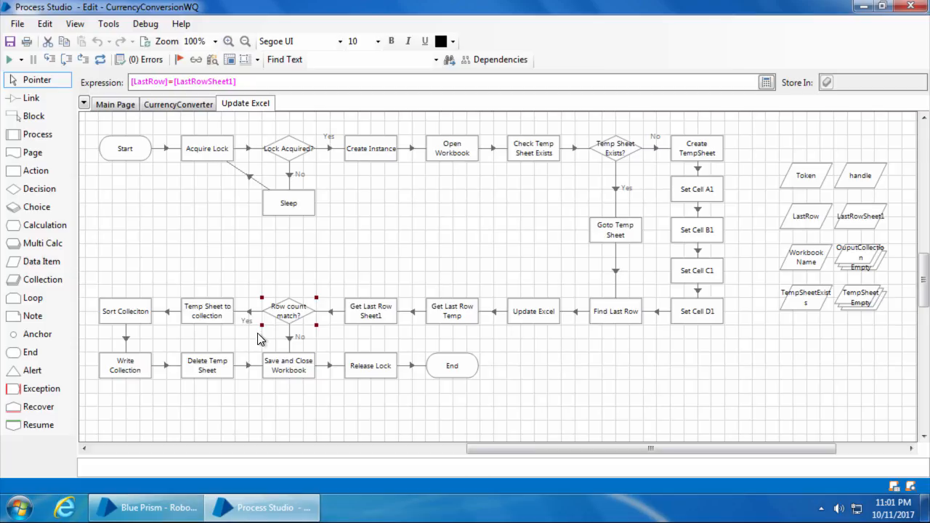
mouse_move(294, 323)
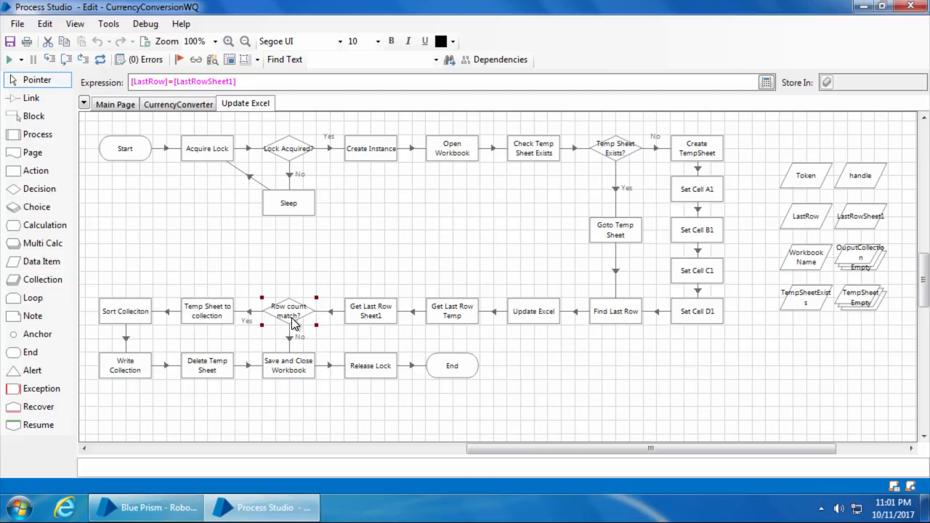
mouse_move(288, 311)
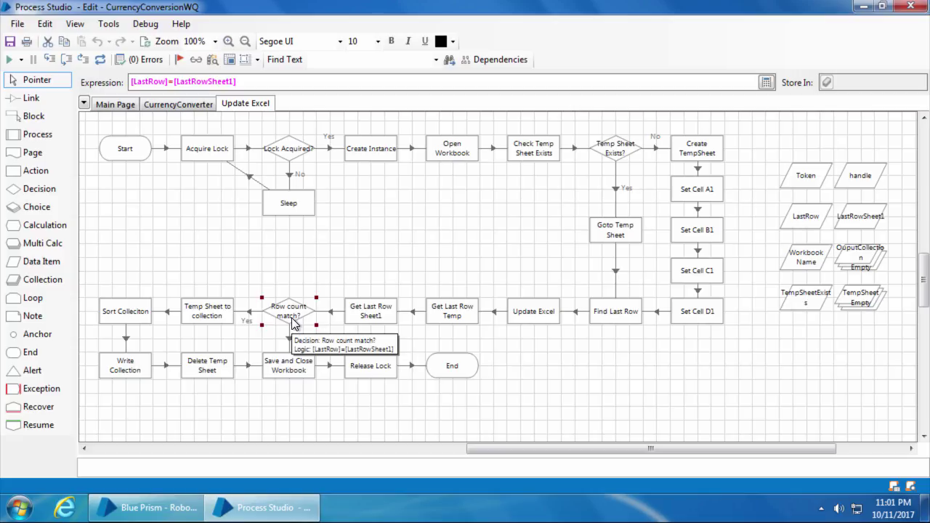
mouse_move(287, 316)
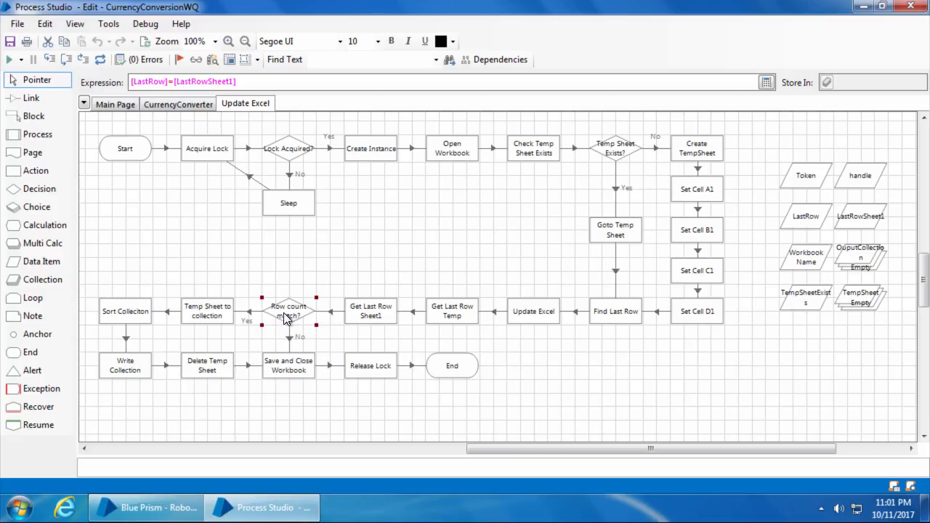
click(207, 311)
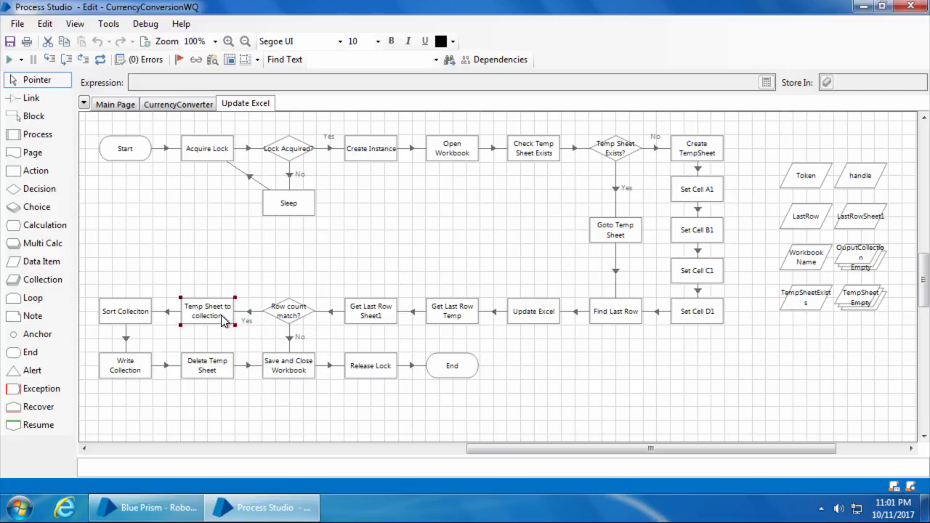
mouse_move(196, 315)
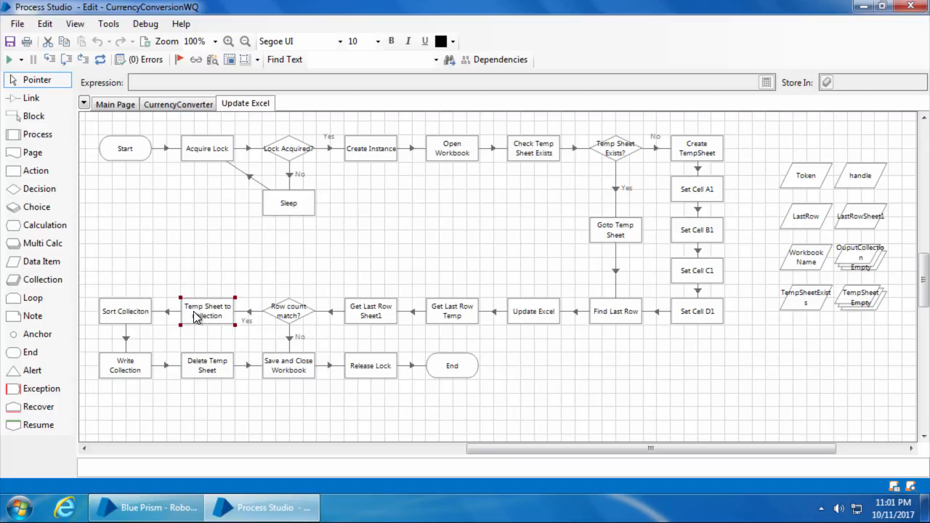
mouse_move(145, 313)
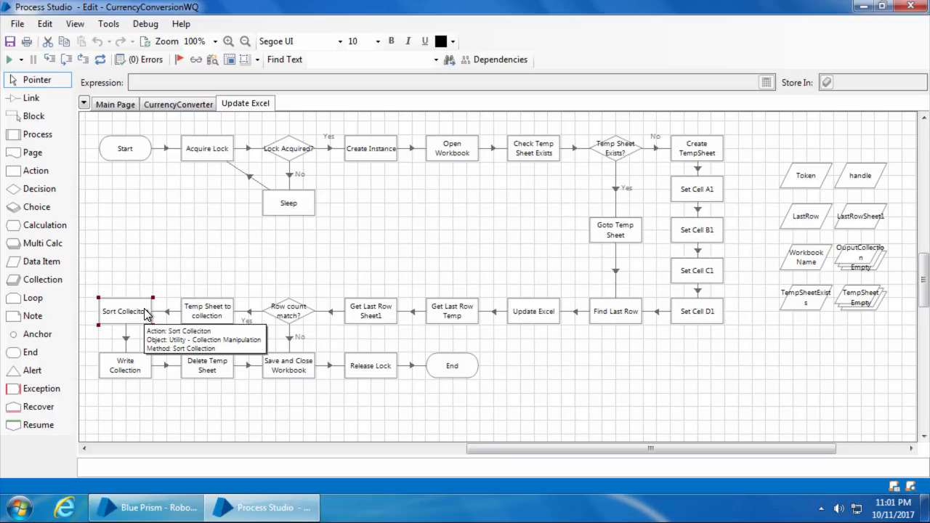
Inspect Write Collection's properties, then look over Delete Temp Sheet, Save and Close Workbook, Row count match?, End.
click(125, 365)
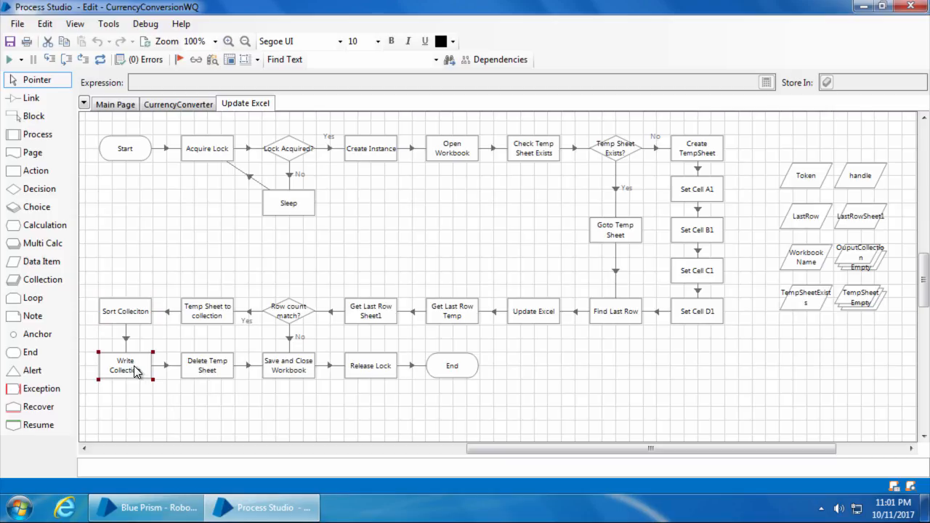
double_click(125, 366)
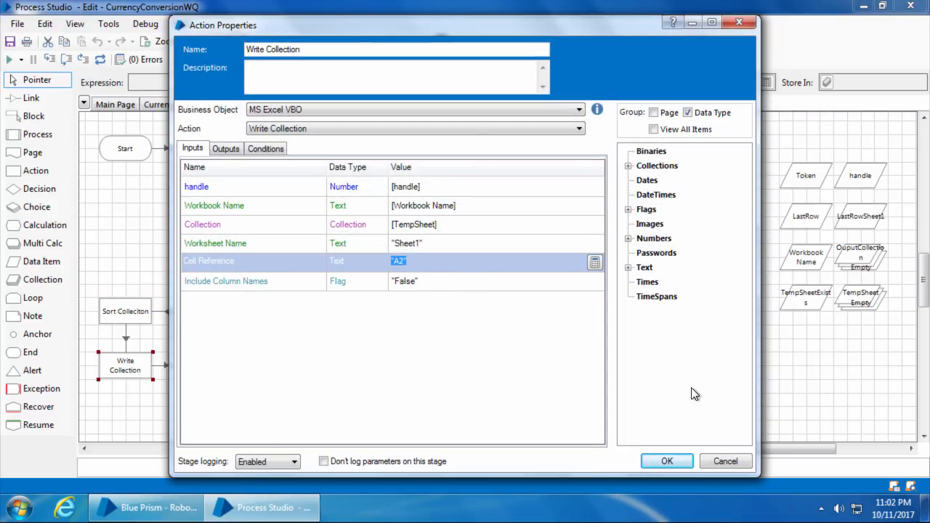
click(666, 460)
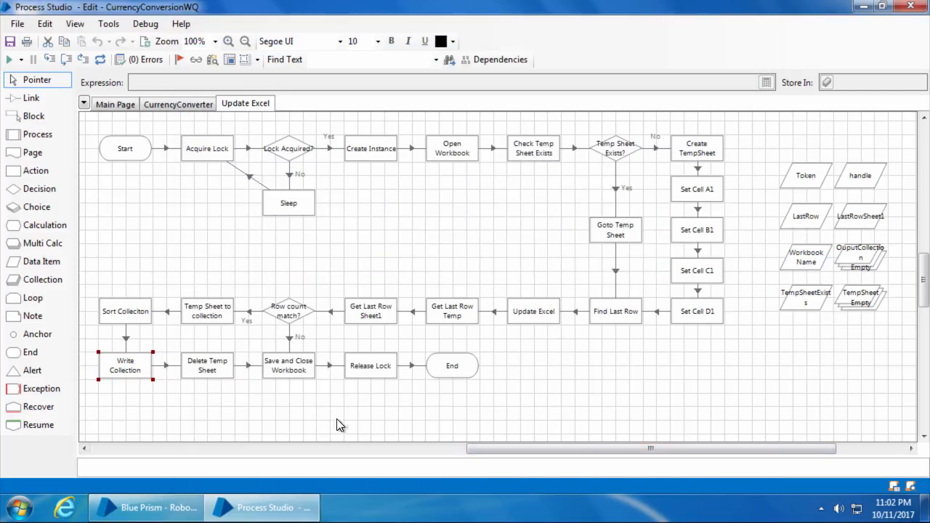
click(207, 366)
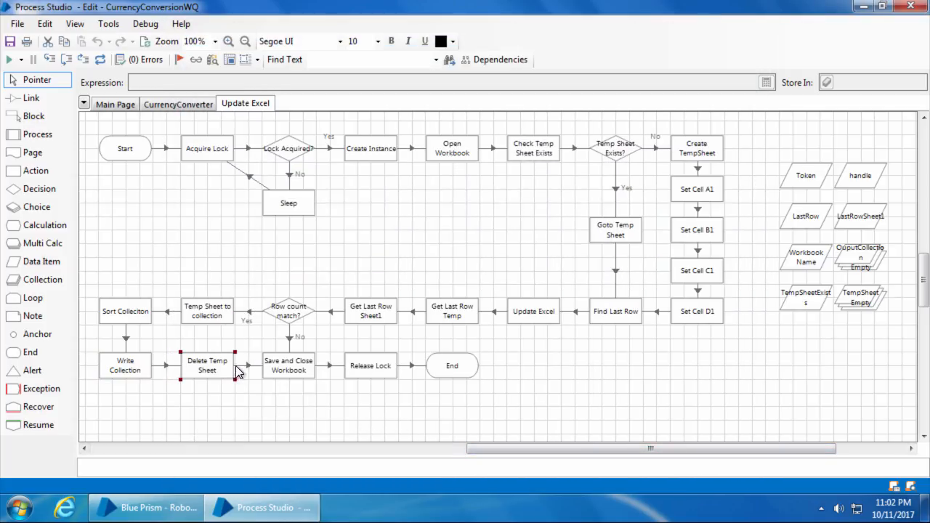
click(289, 365)
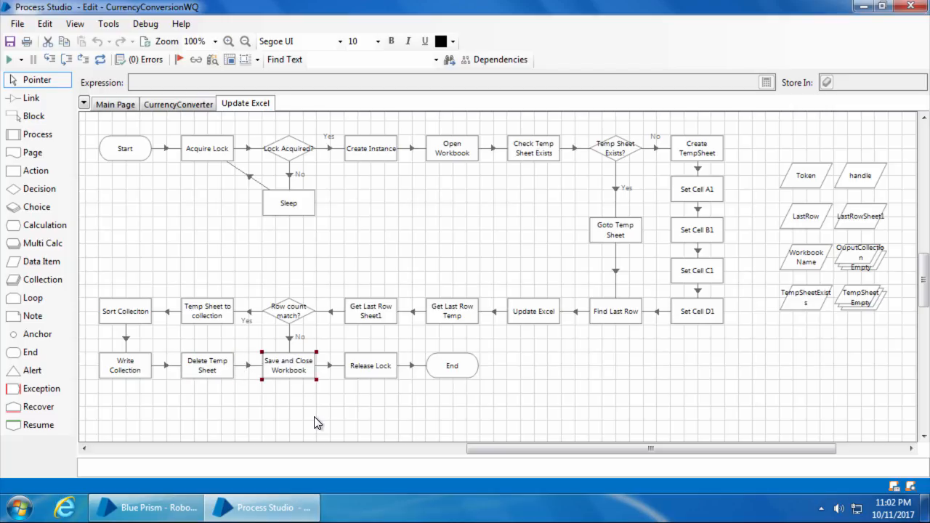
click(289, 311)
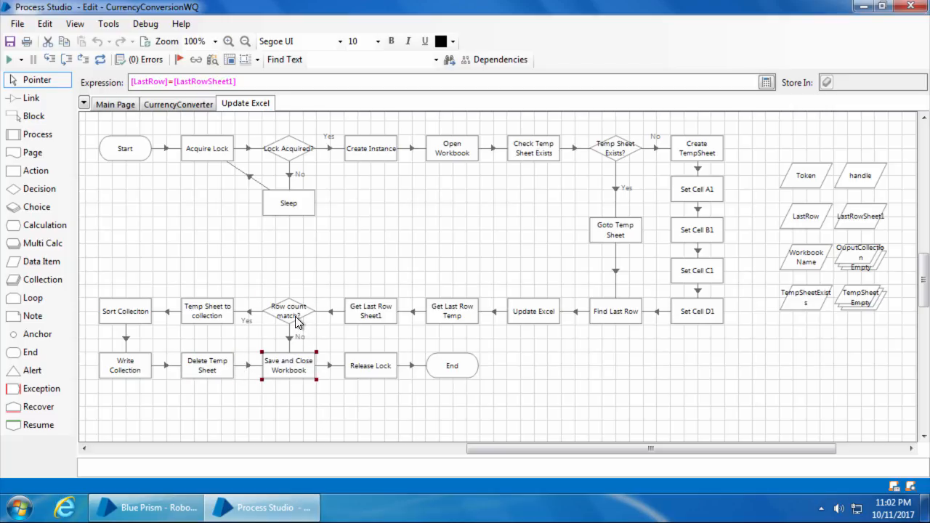
click(288, 311)
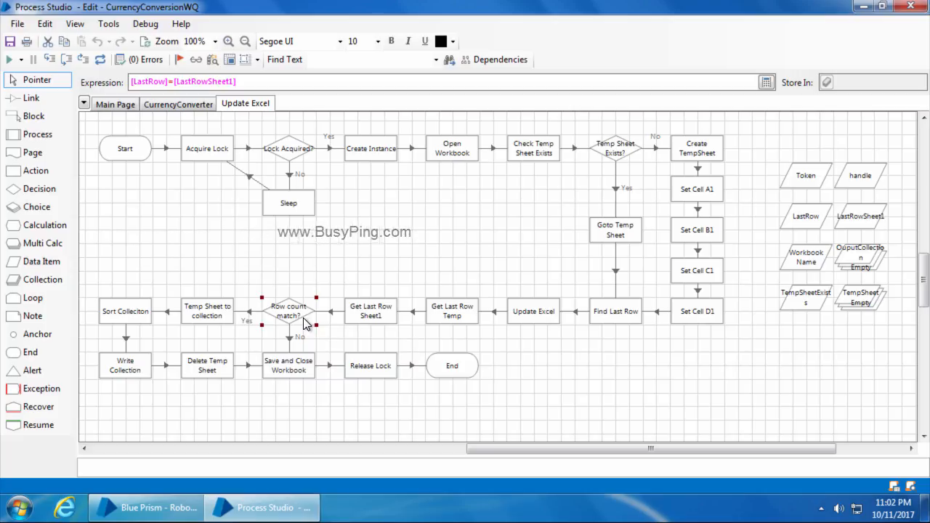
mouse_move(305, 351)
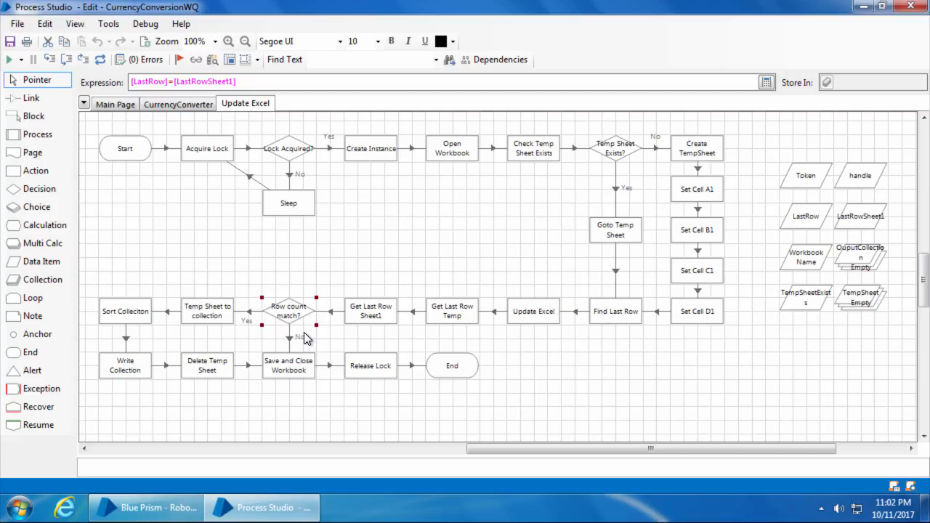
click(369, 365)
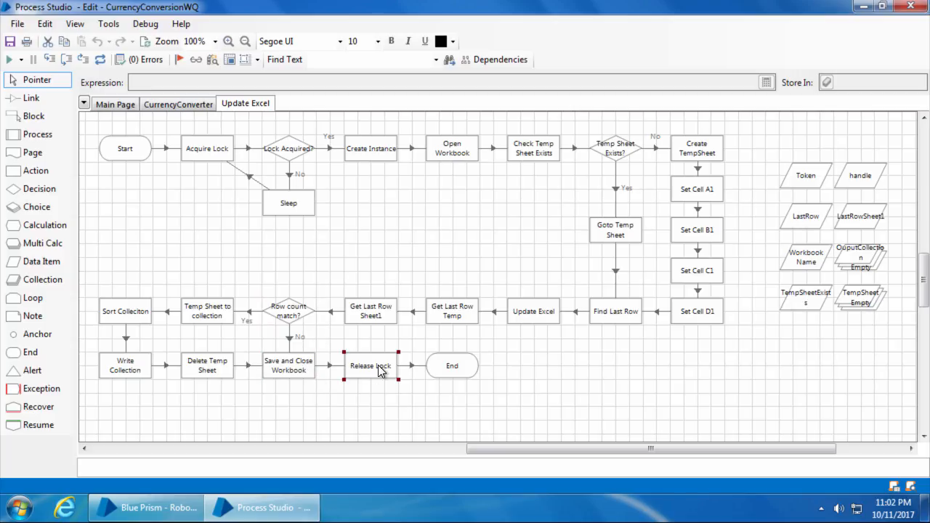
click(451, 365)
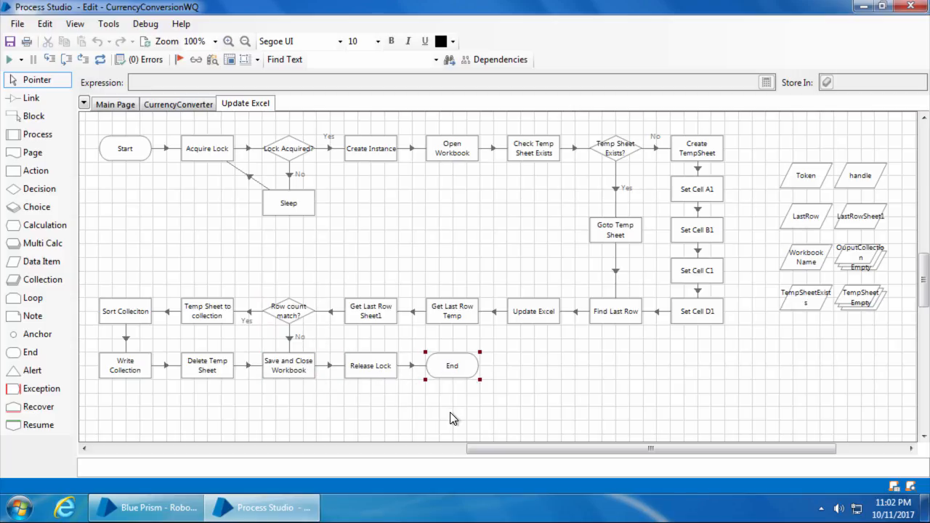
click(450, 406)
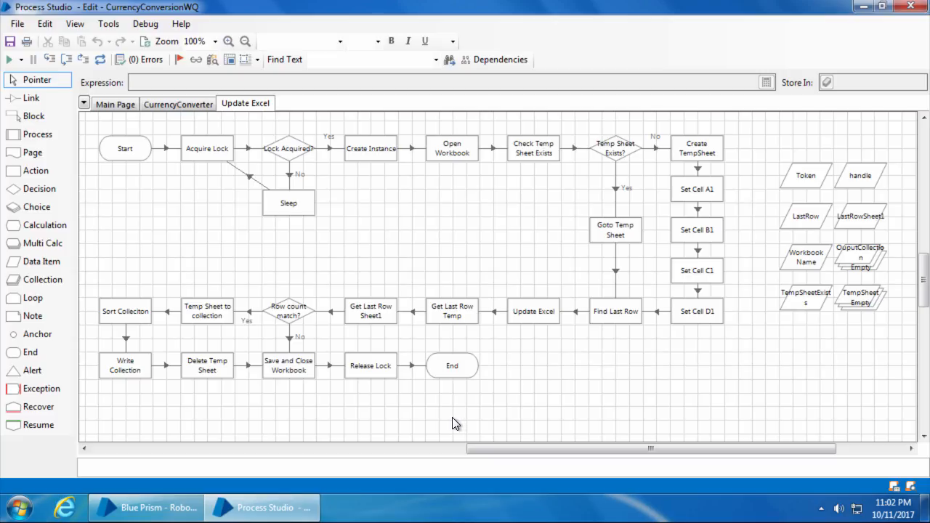
mouse_move(496, 408)
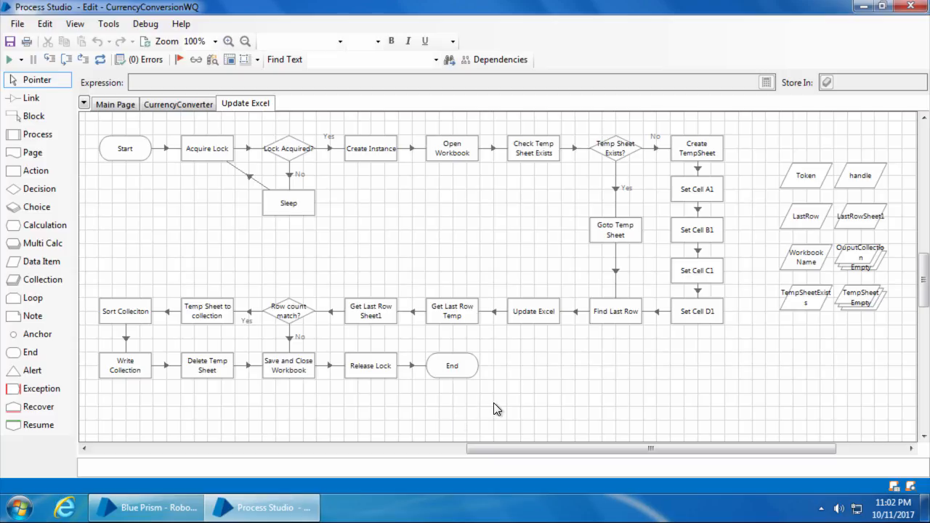
mouse_move(922, 18)
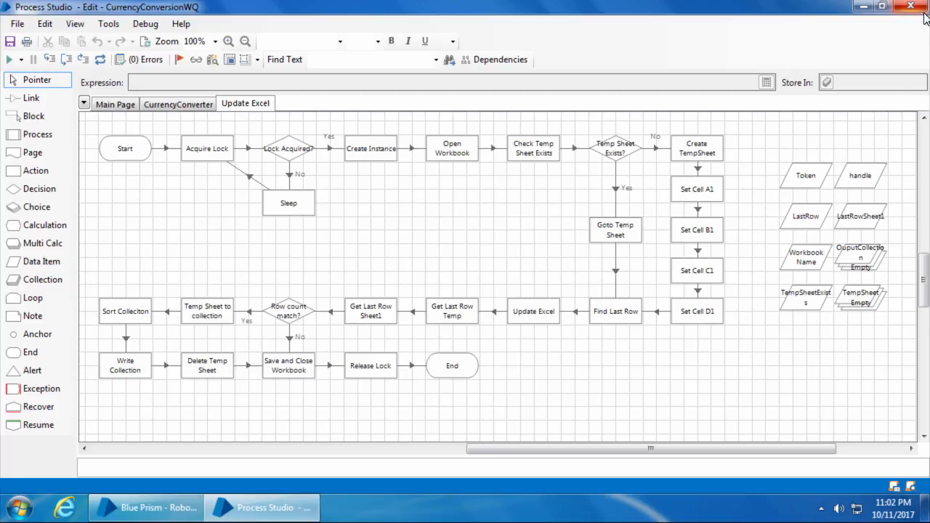
mouse_move(912, 6)
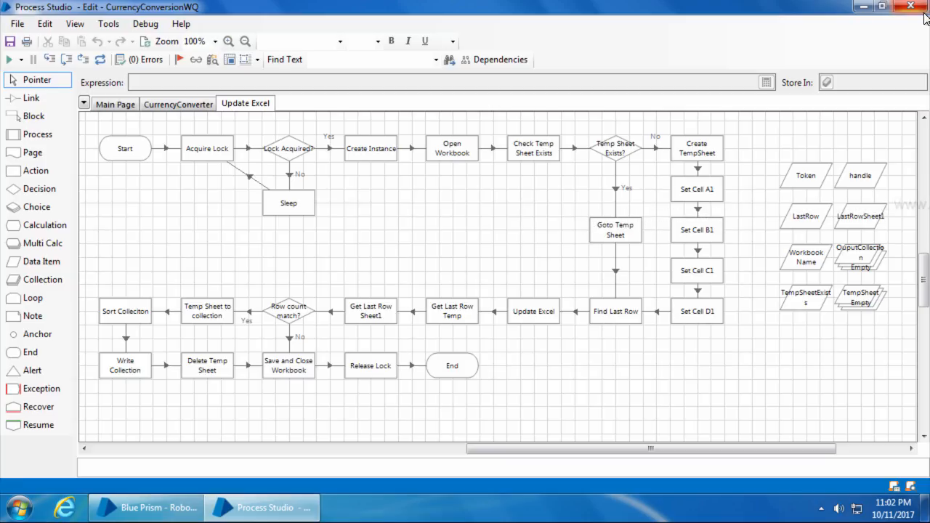
mouse_move(915, 37)
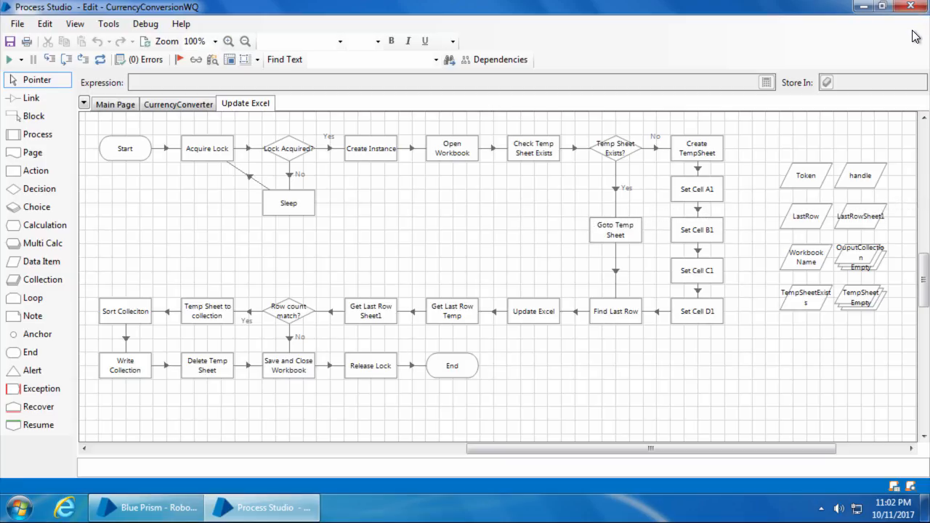
mouse_move(799, 109)
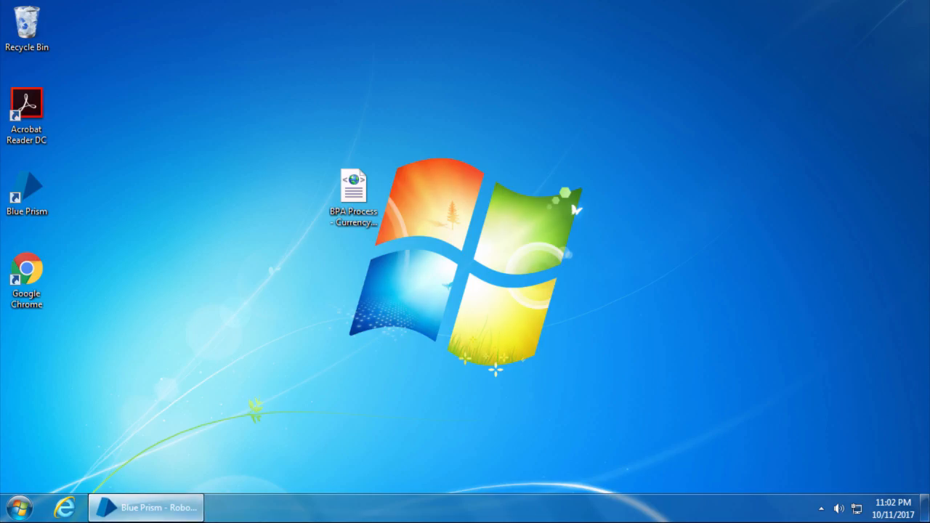
Add rows 5 SGD 55, 6 EUR 75 and 7 CAD 155 to CurrencyExercise and save.
click(146, 507)
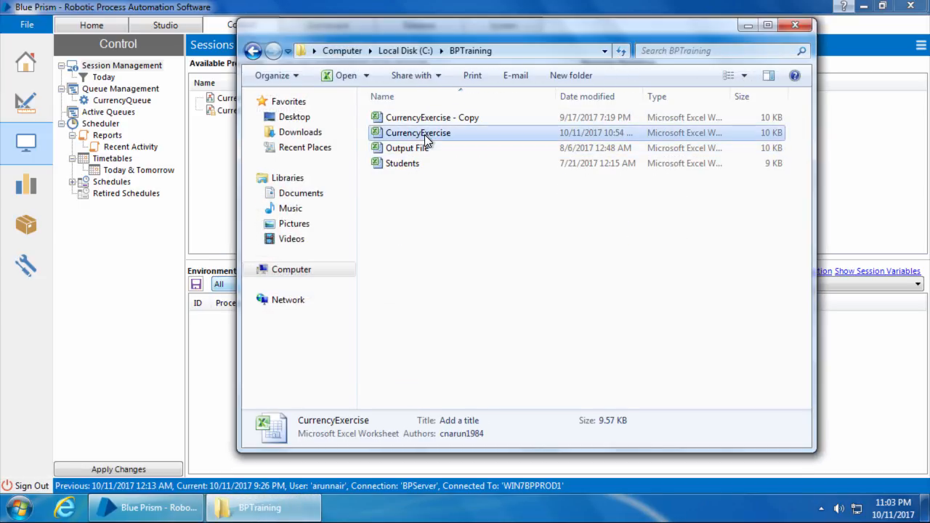
double_click(418, 132)
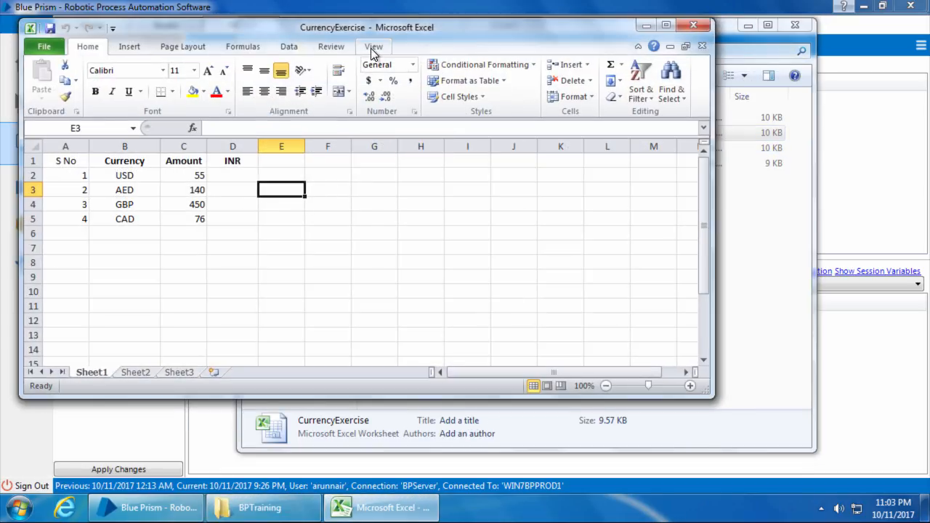
click(183, 233)
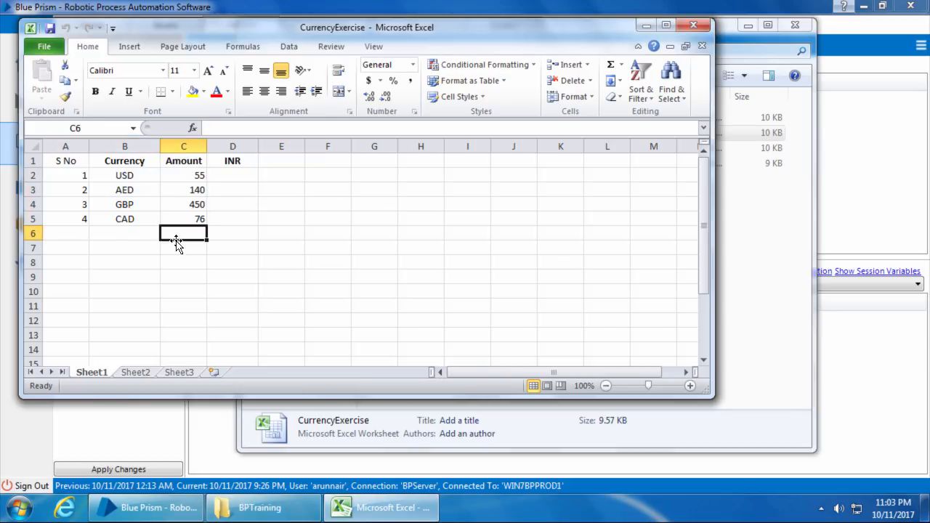
click(66, 233)
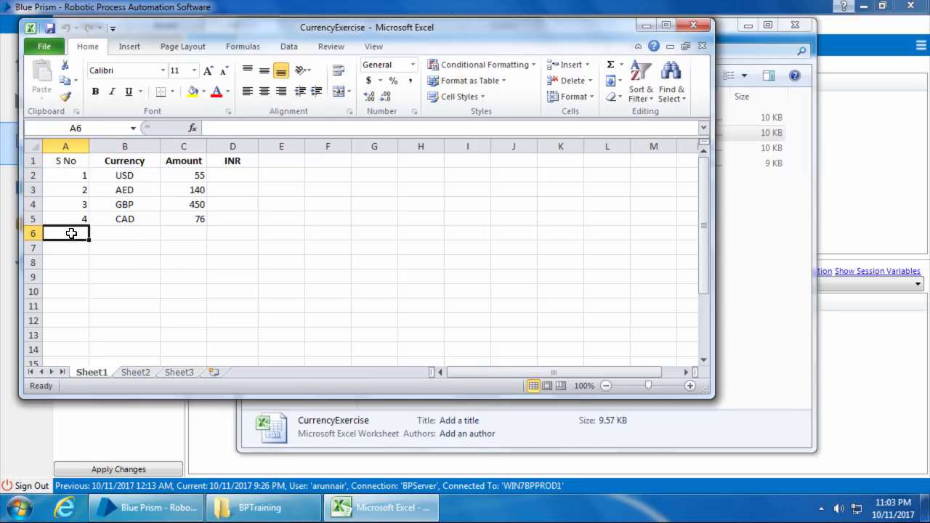
text(5)
click(124, 233)
text(SGD)
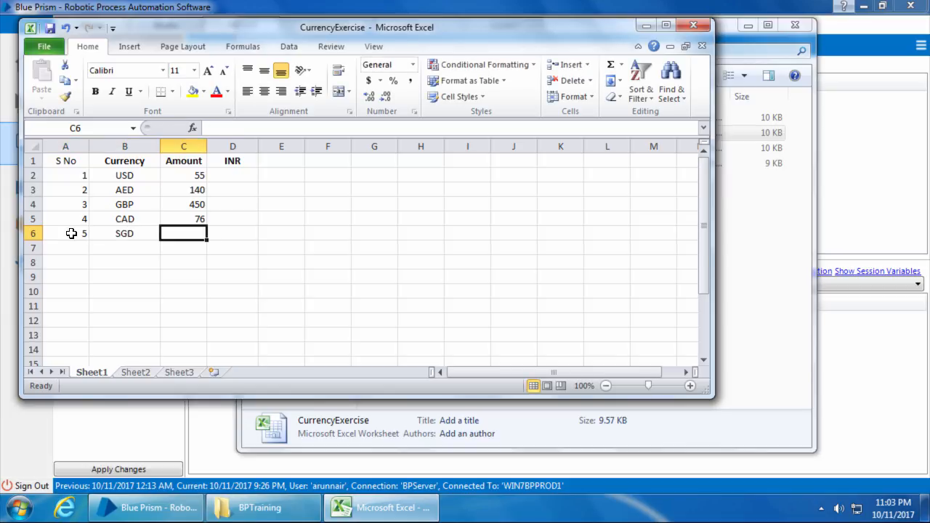
text(EUR)
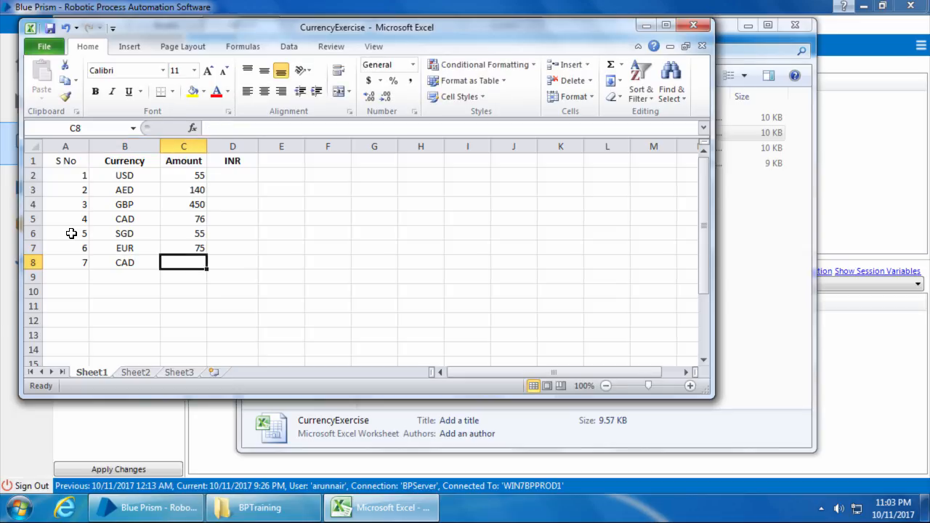
text(155)
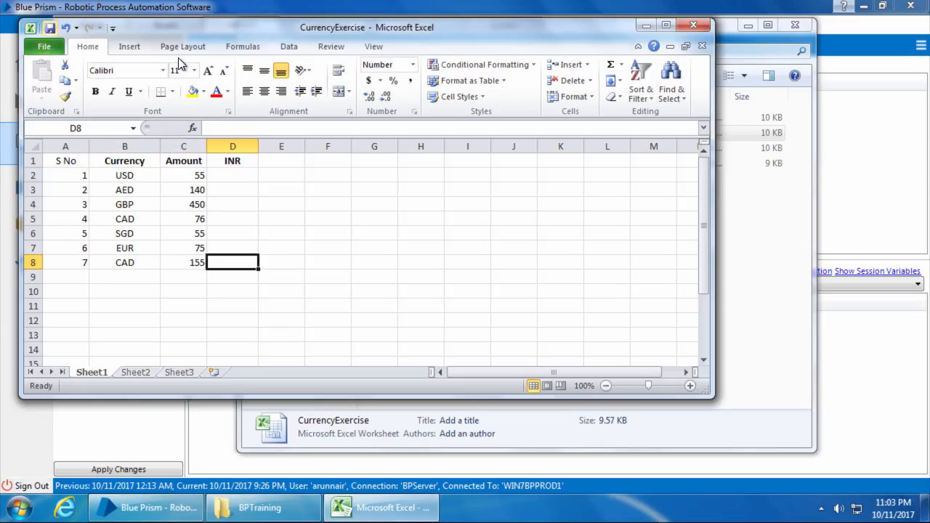
click(692, 24)
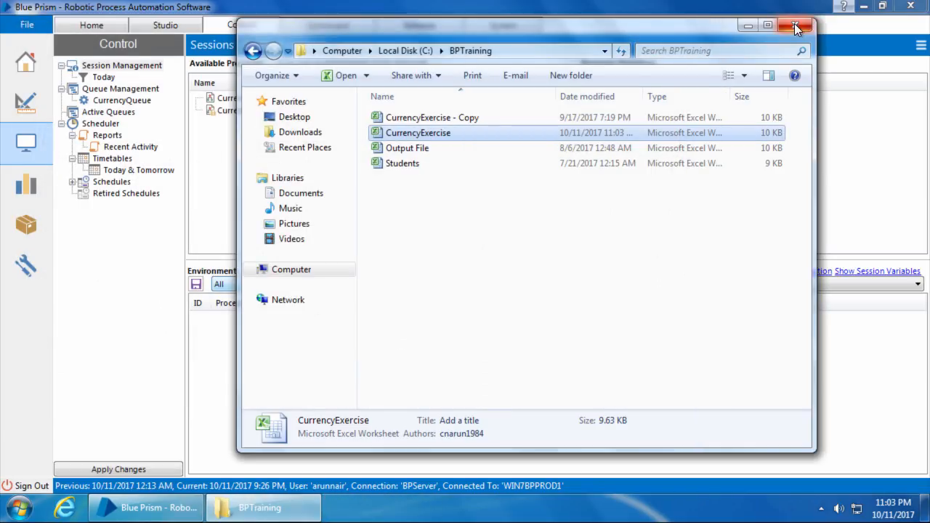
Create and start CurrencyConversionWQ sessions 49 and 50 on WIN7BPPROD1 and WIN7BPPROD2.
click(794, 25)
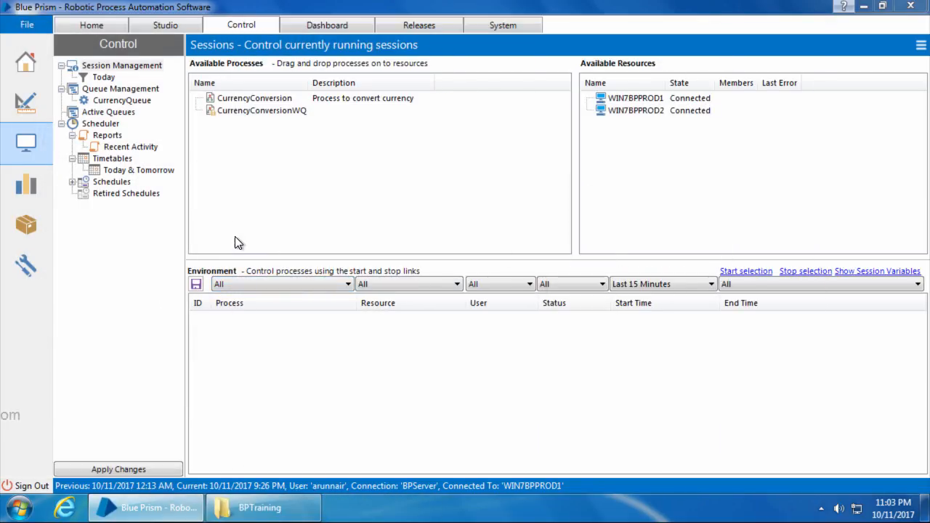
click(635, 97)
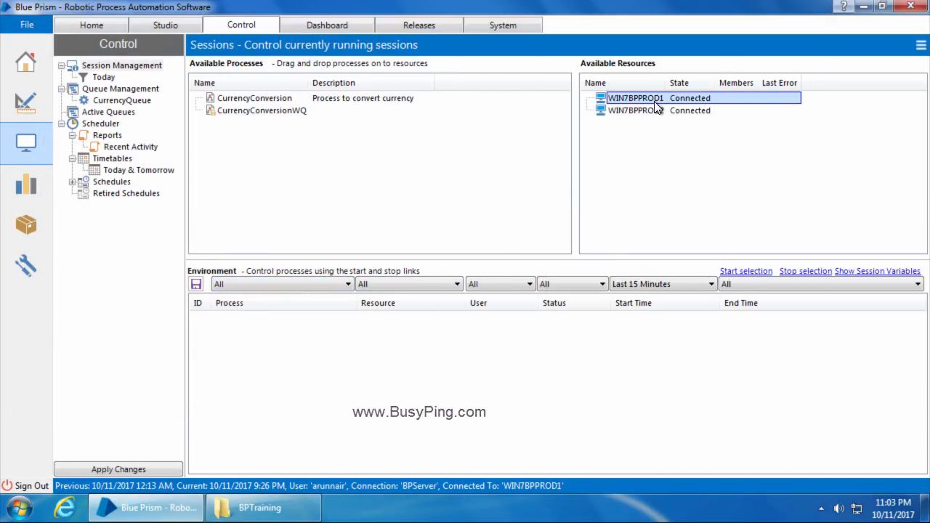
click(636, 111)
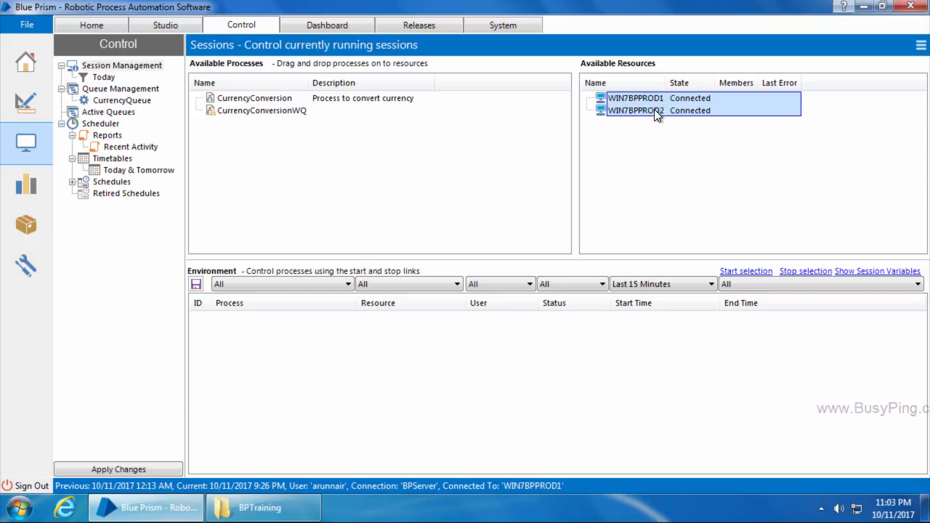
click(261, 109)
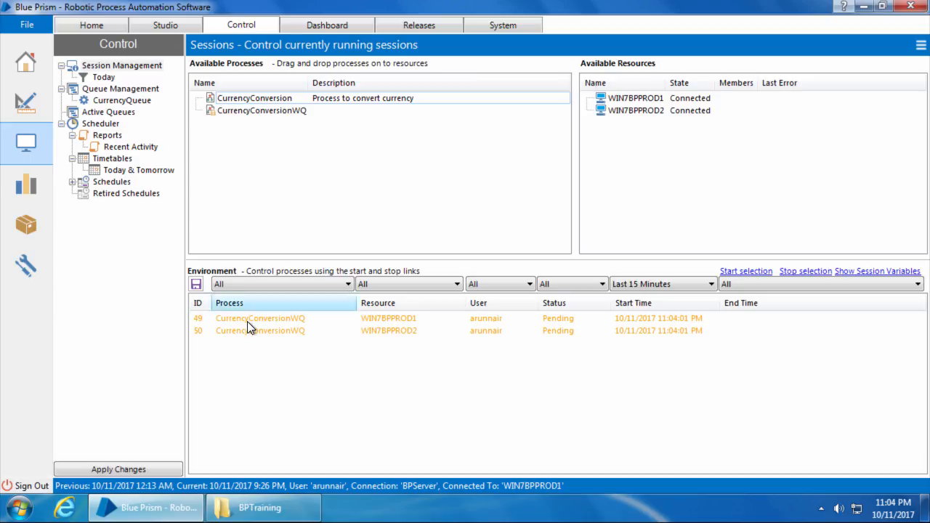
click(260, 331)
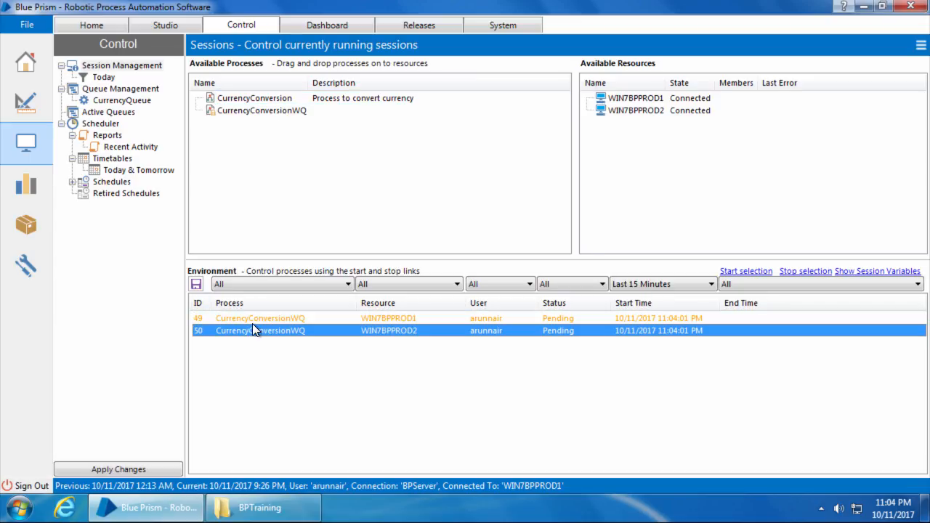
click(259, 318)
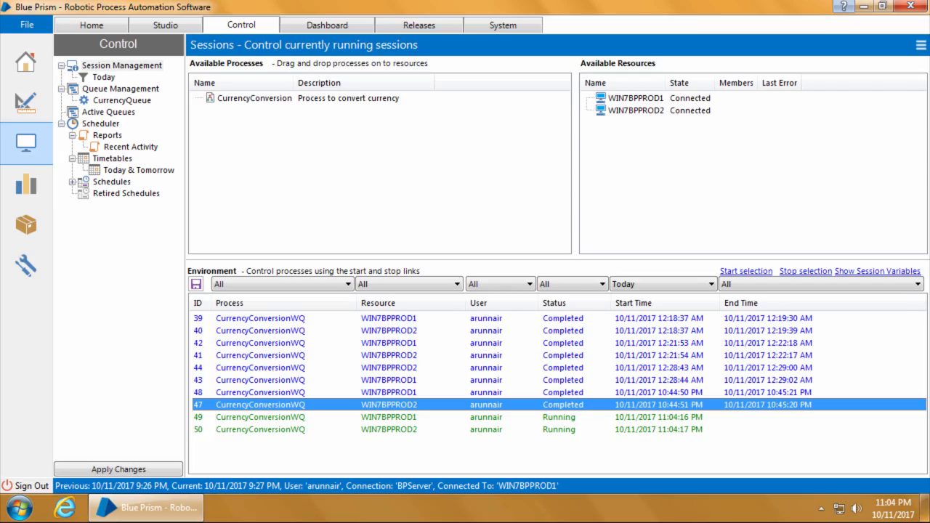
click(101, 507)
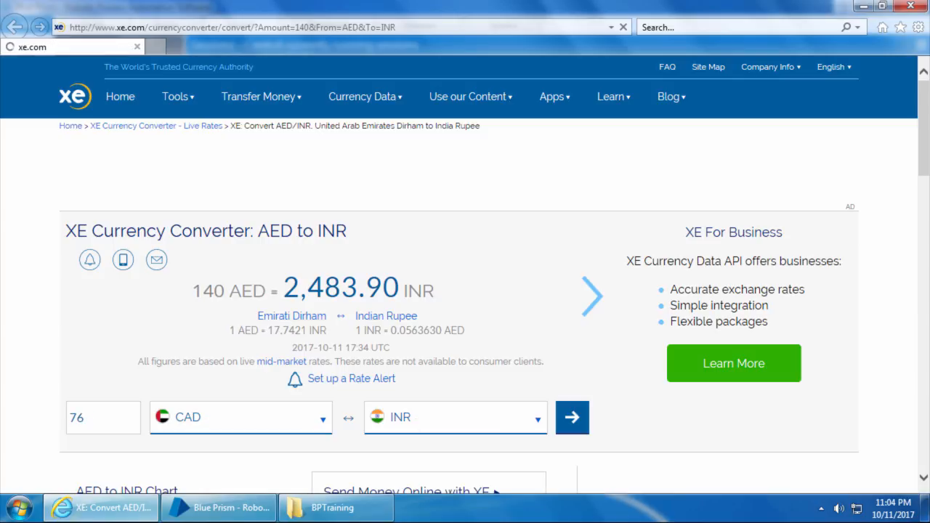
Watch xe.com convert the amounts to INR, then return to the completed sessions.
click(571, 417)
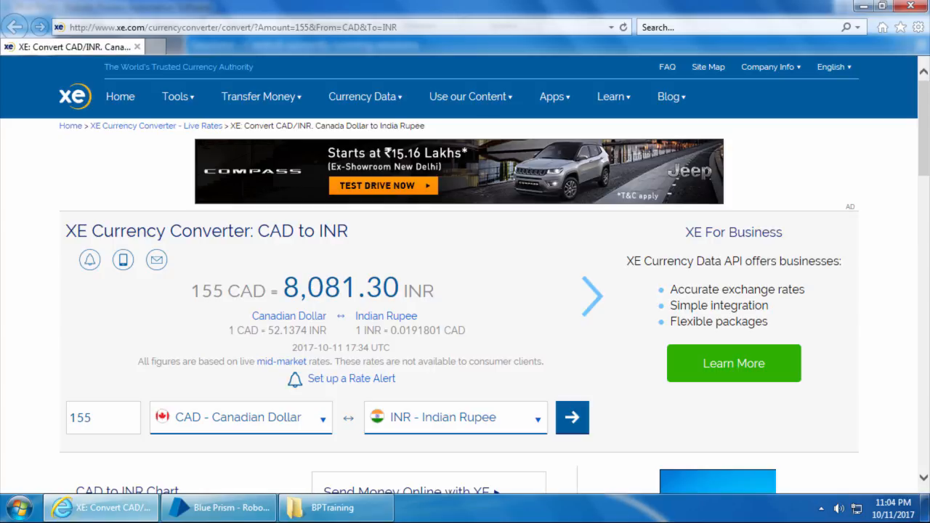
click(218, 507)
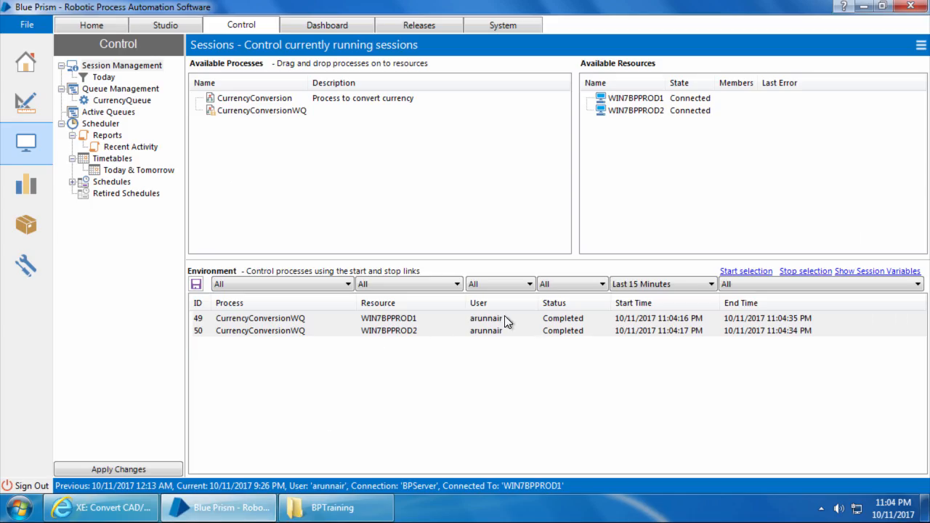
Open CurrencyQueue, check the updated CurrencyExercise workbook, and inspect a WIN7BPPROD1 queue item.
click(122, 100)
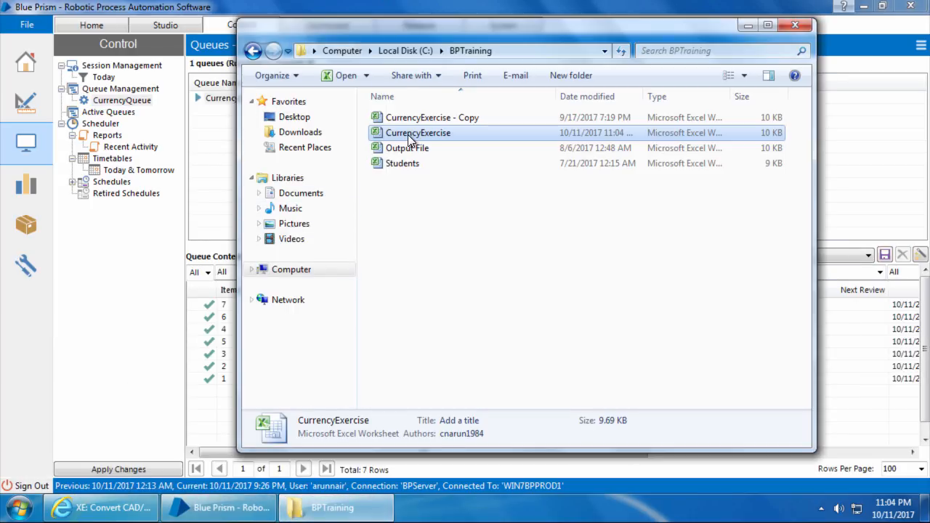
double_click(417, 132)
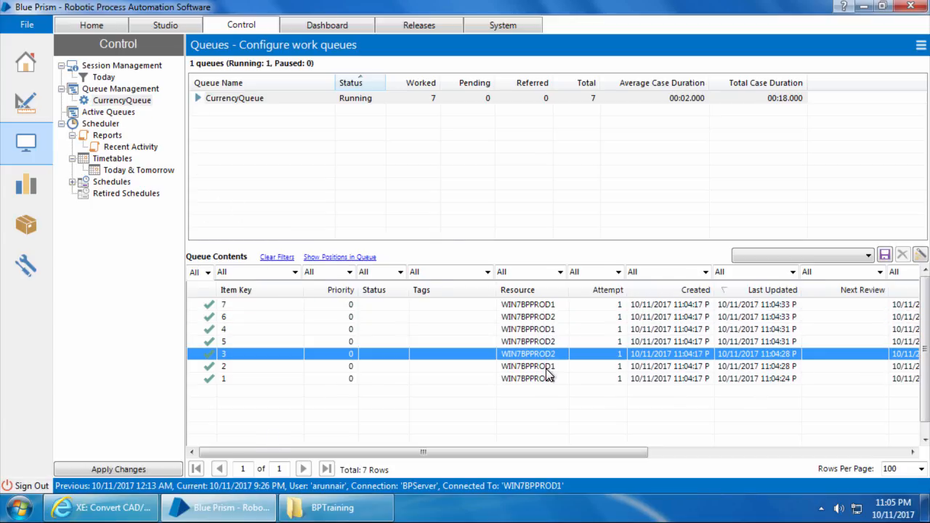
click(545, 378)
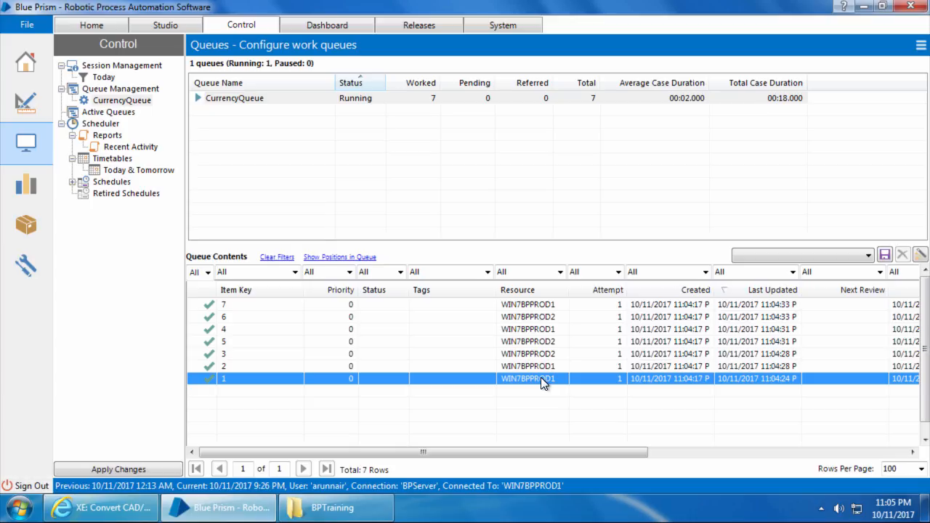
mouse_move(143, 71)
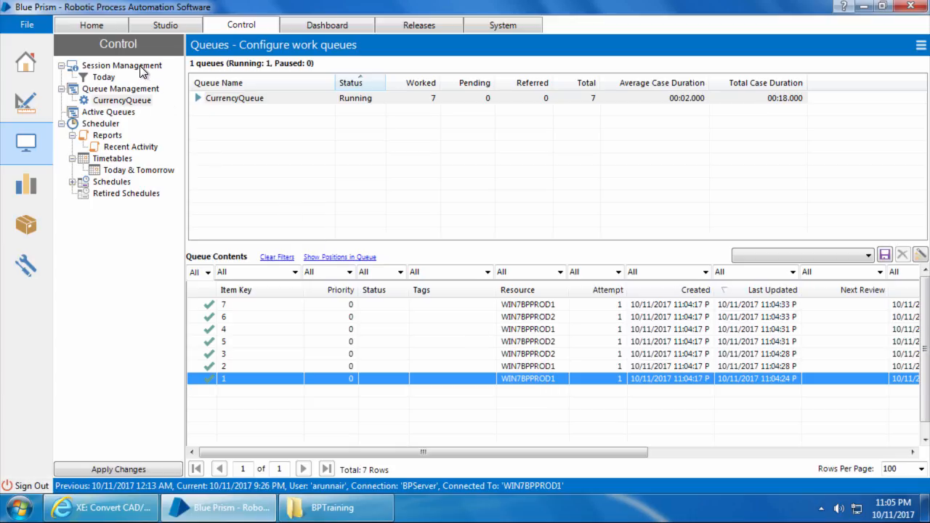
Return to Session Management and open the View Log for session 49.
click(121, 66)
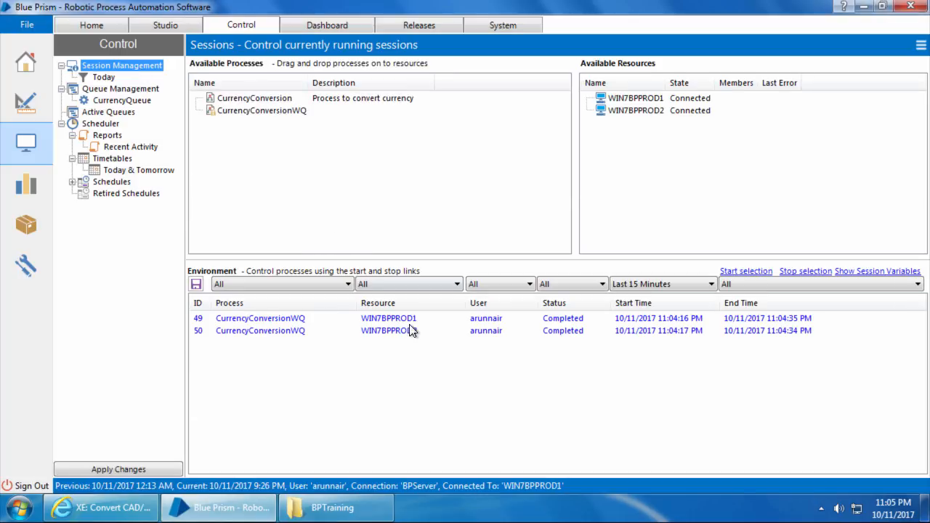
mouse_move(424, 327)
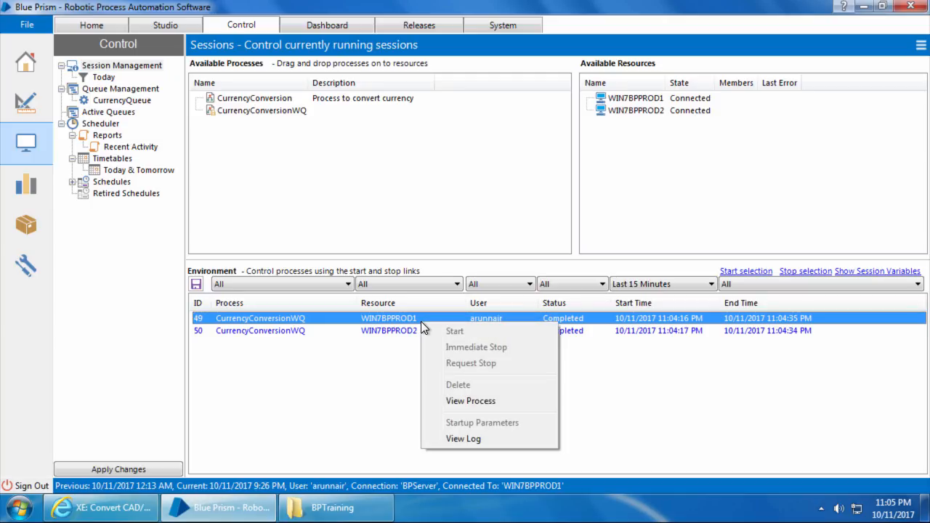
click(463, 438)
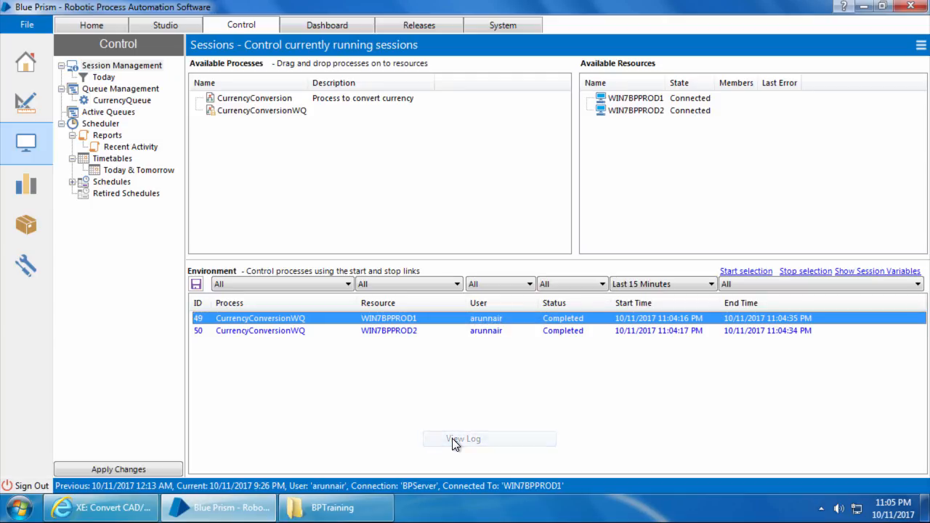
click(462, 439)
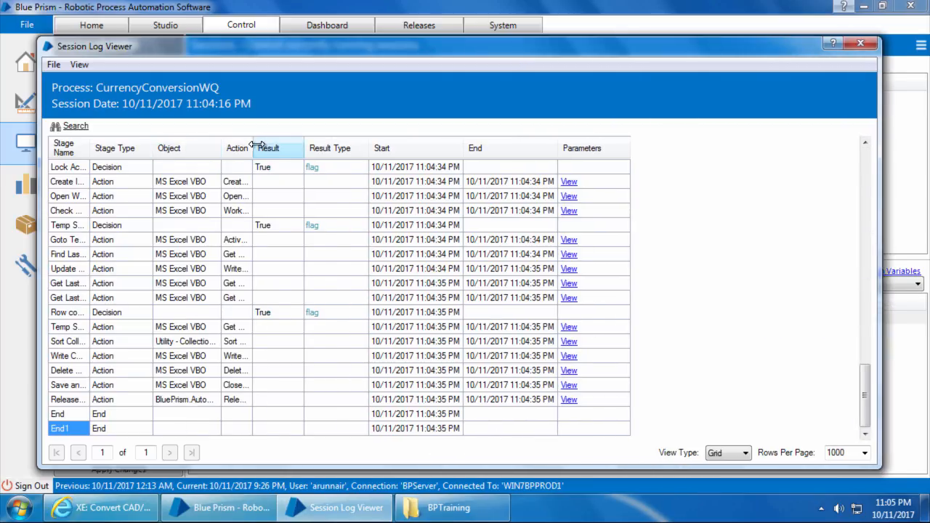
Widen the log columns, scroll to the top, and inspect Start, Acquire Lock and Token Exists? entries.
drag(252, 148, 305, 147)
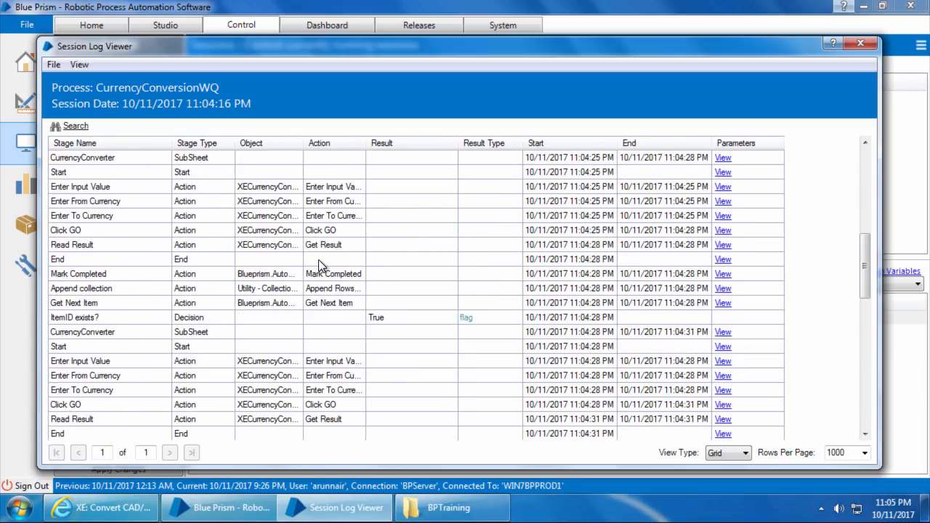
scroll(up, 3)
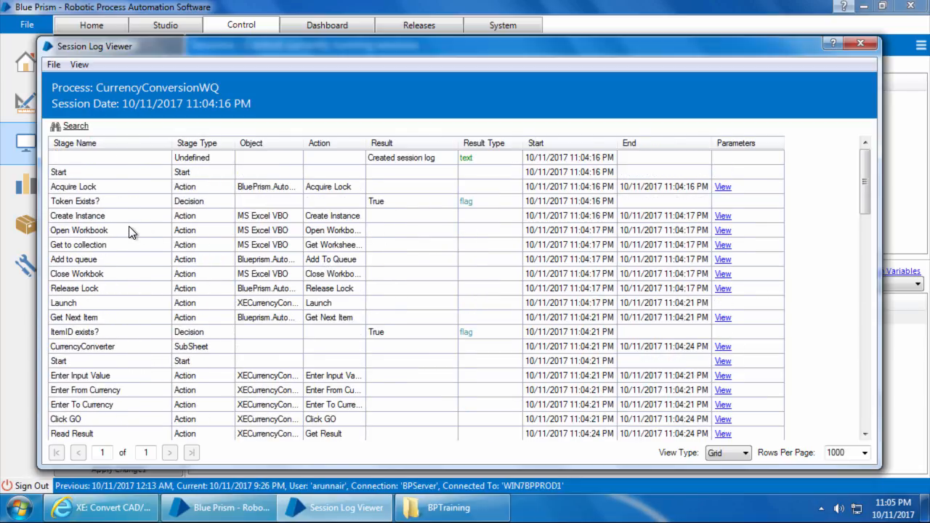
mouse_move(113, 181)
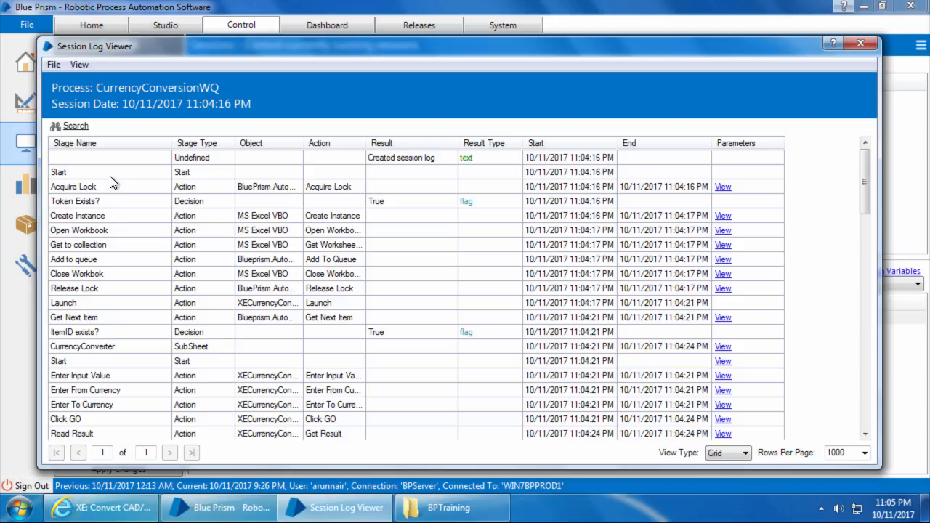
click(203, 172)
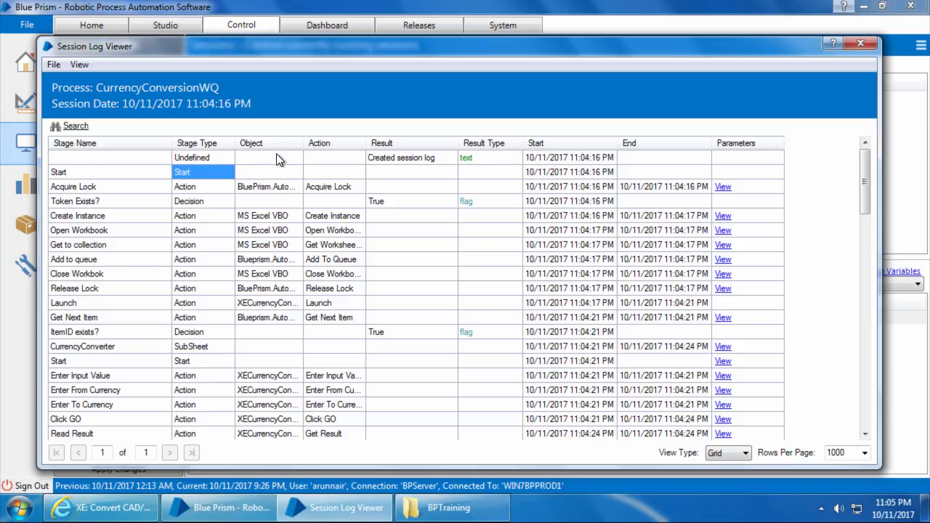
click(203, 187)
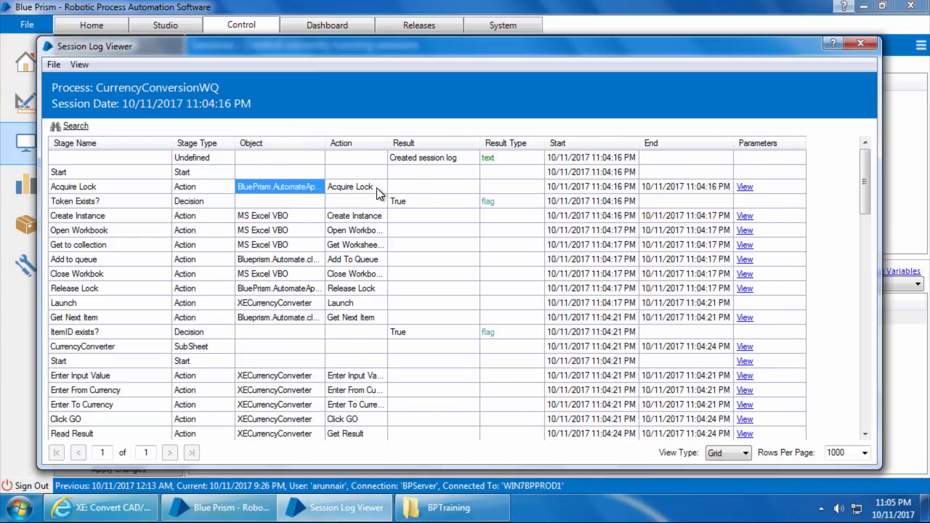
click(351, 187)
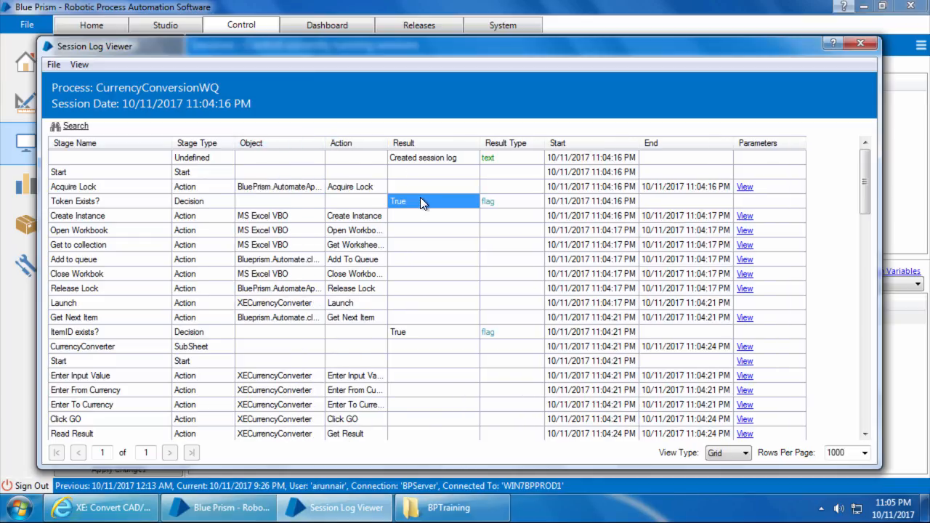
click(592, 201)
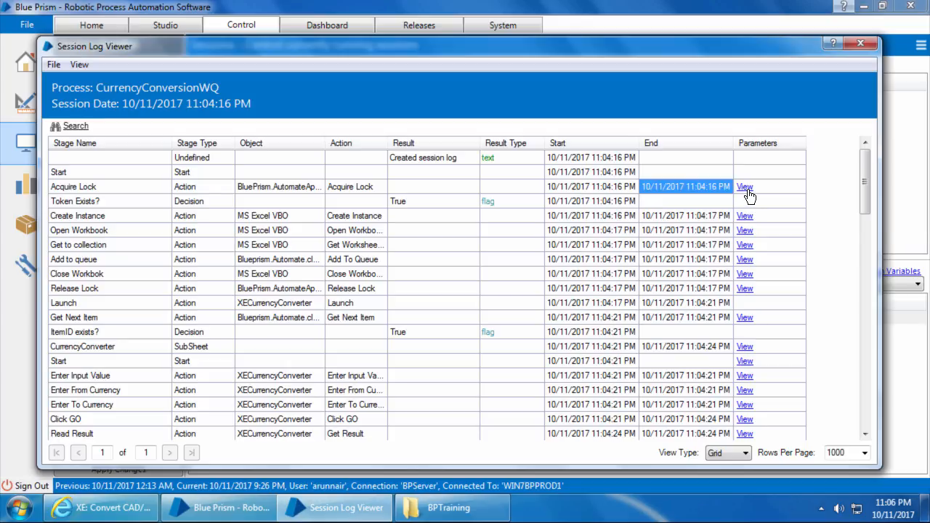
mouse_move(112, 221)
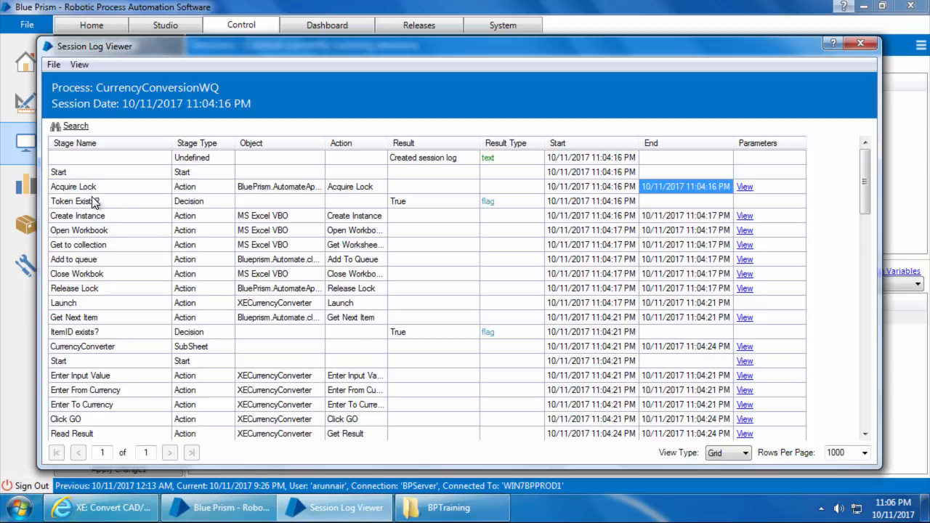
click(73, 187)
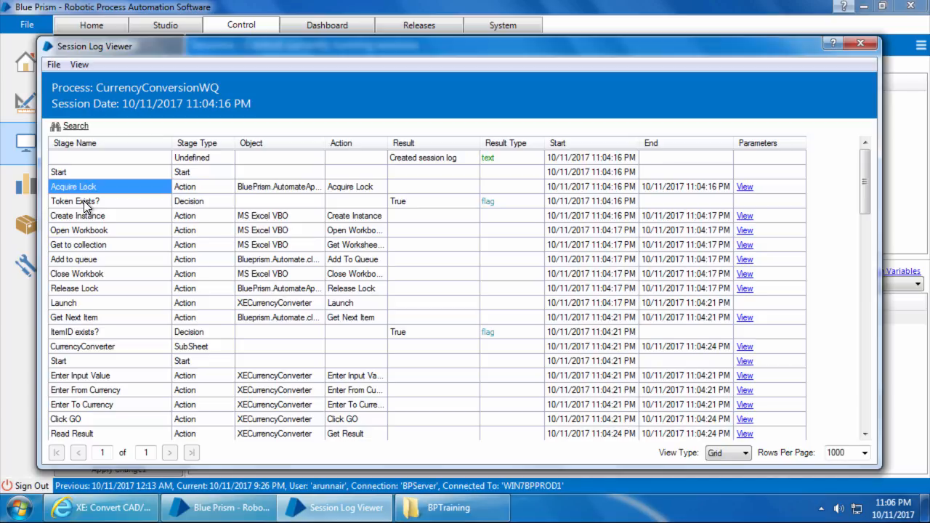
mouse_move(104, 212)
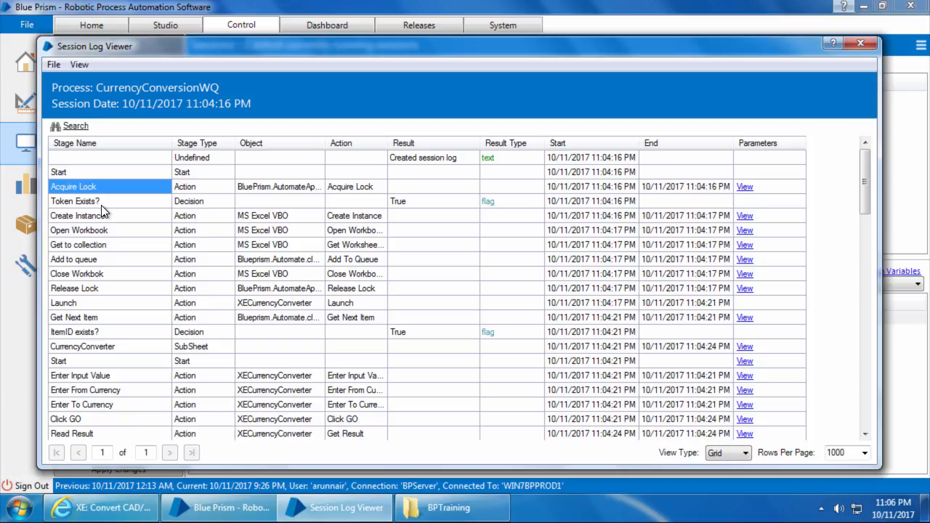